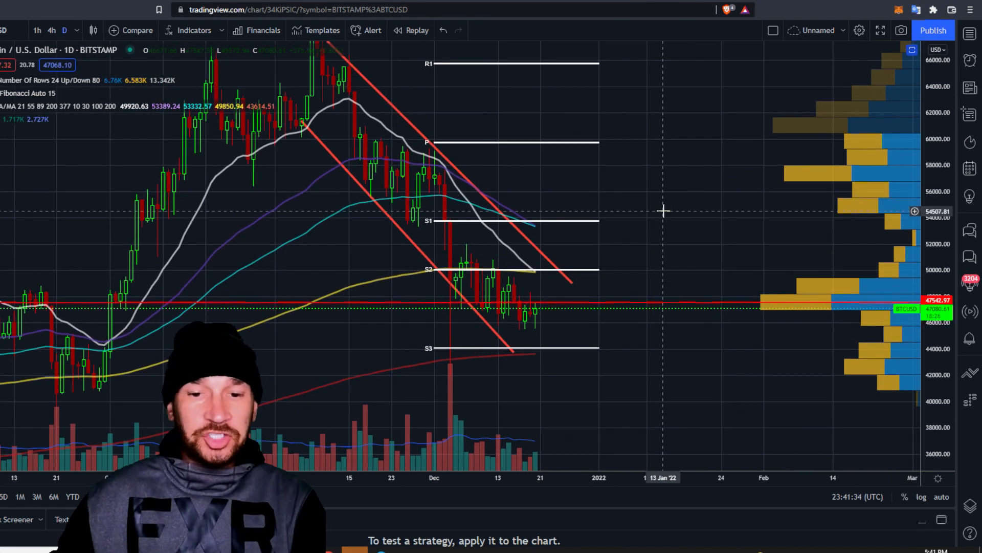
mouse_move(286, 354)
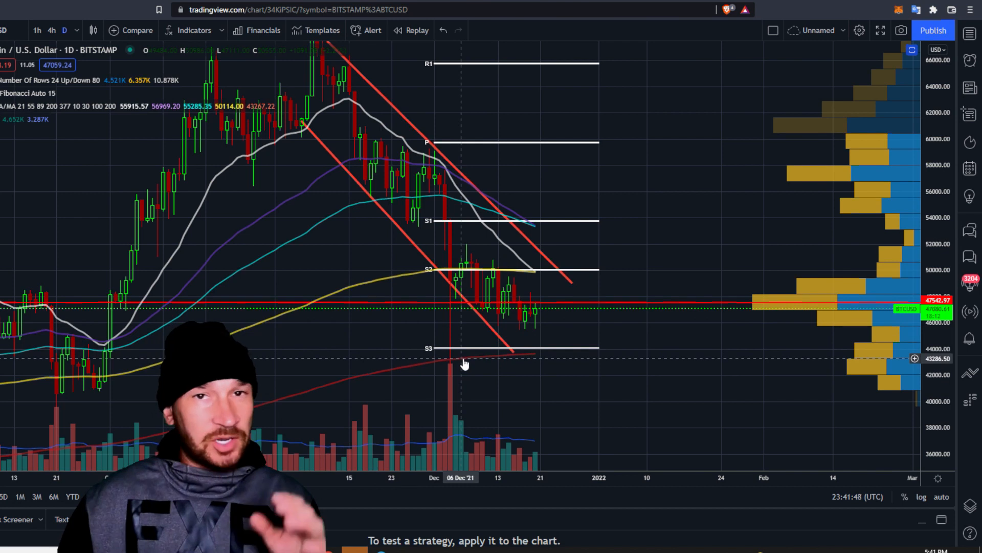
mouse_move(322, 283)
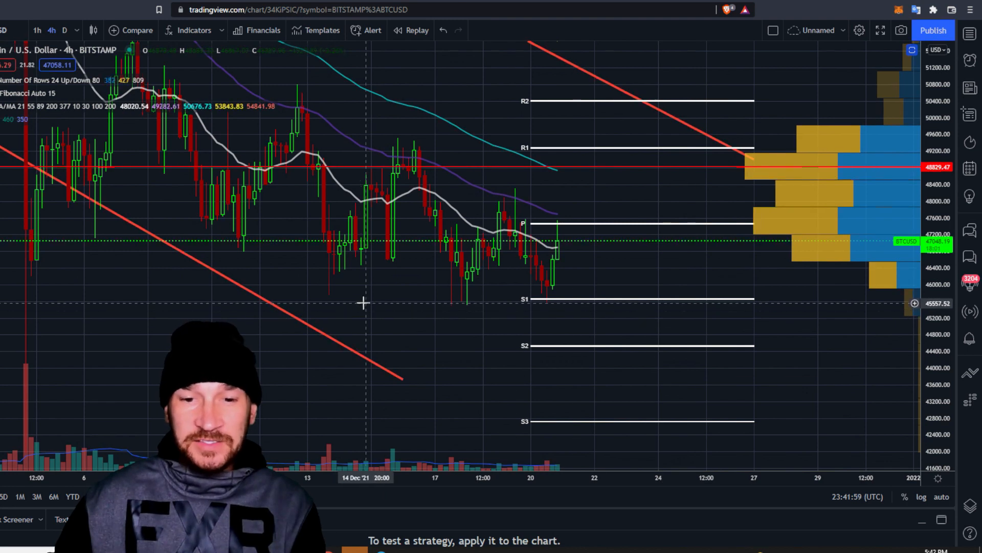
mouse_move(514, 301)
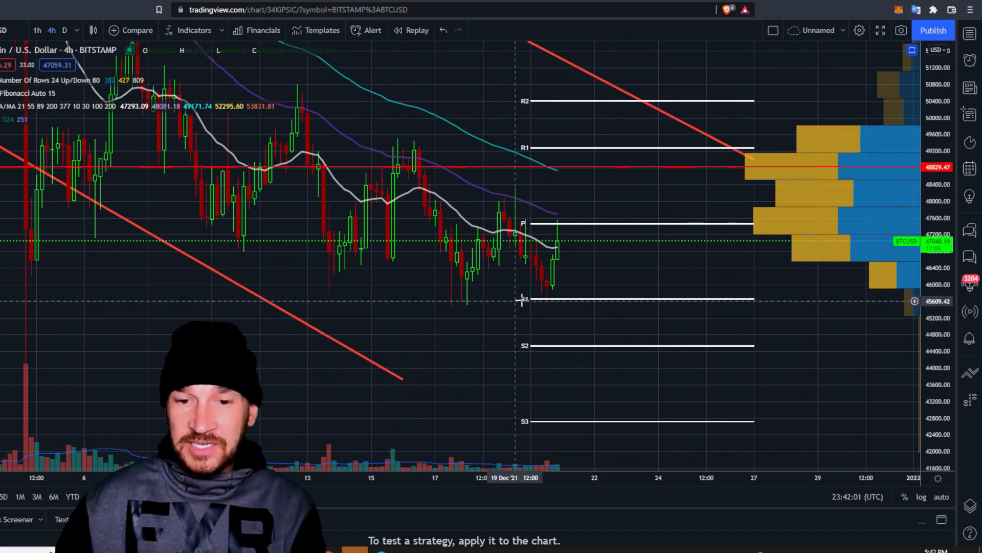
mouse_move(688, 228)
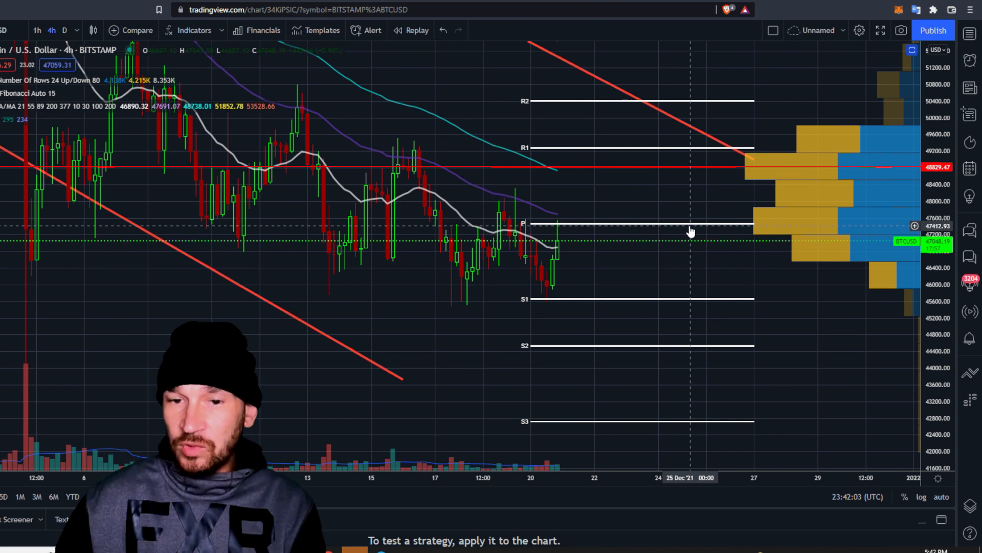
mouse_move(216, 182)
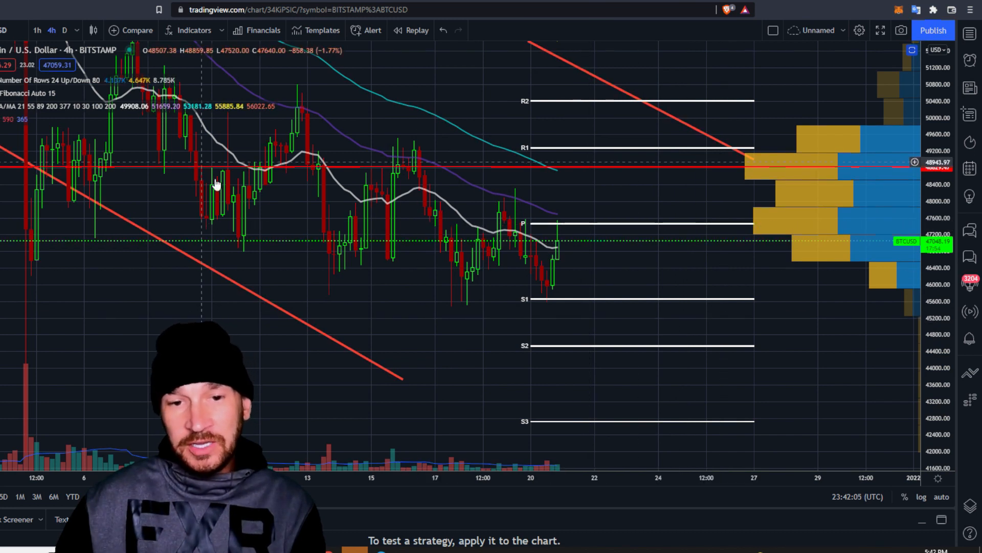
mouse_move(562, 320)
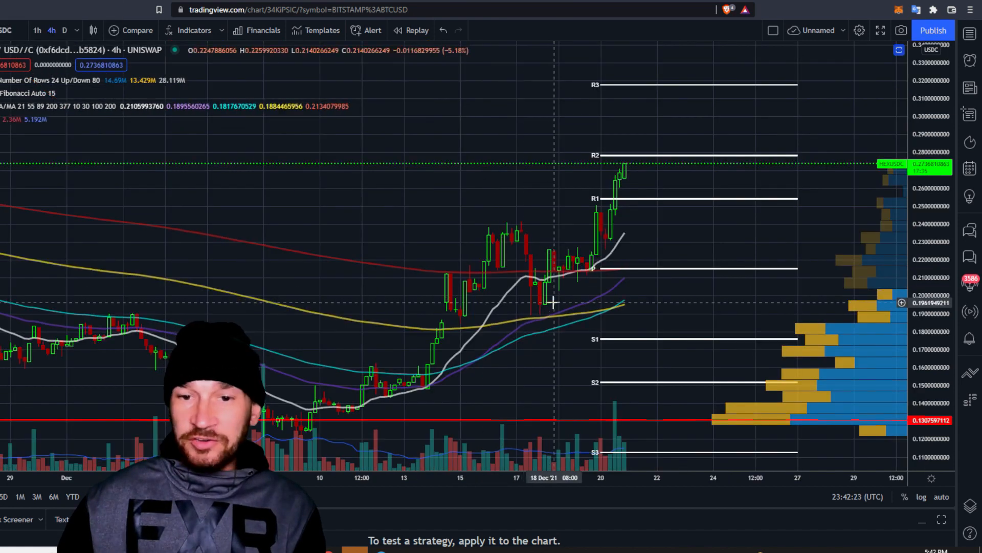
mouse_move(404, 381)
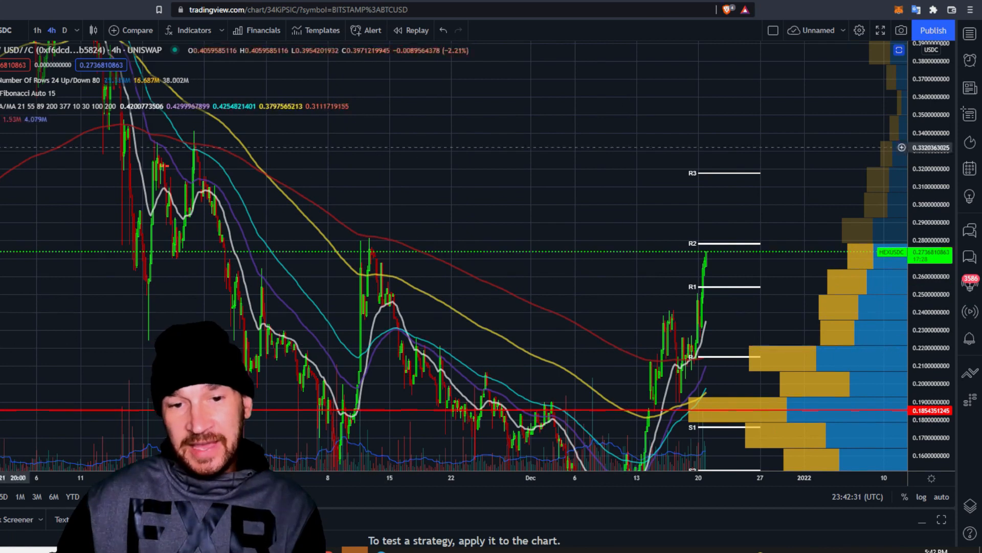
mouse_move(610, 275)
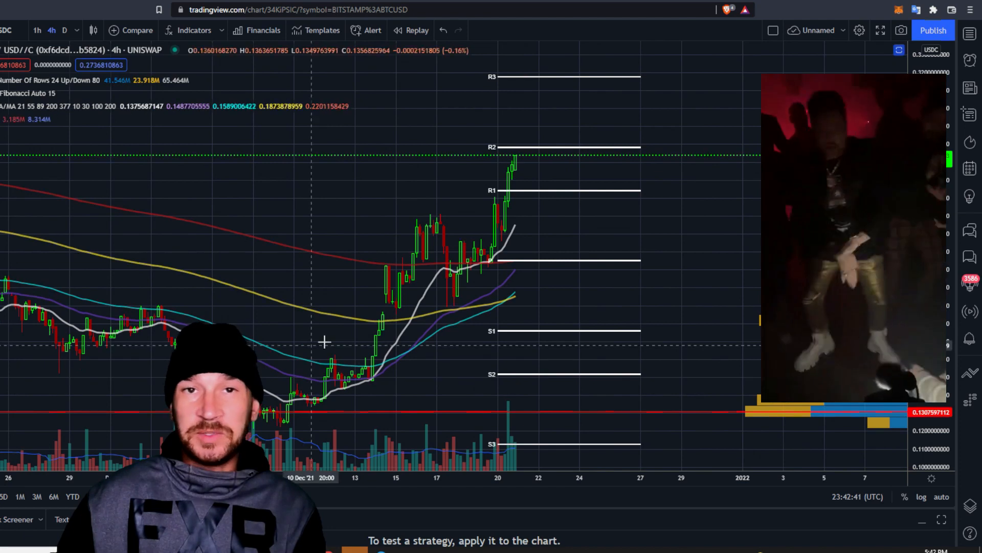
mouse_move(675, 214)
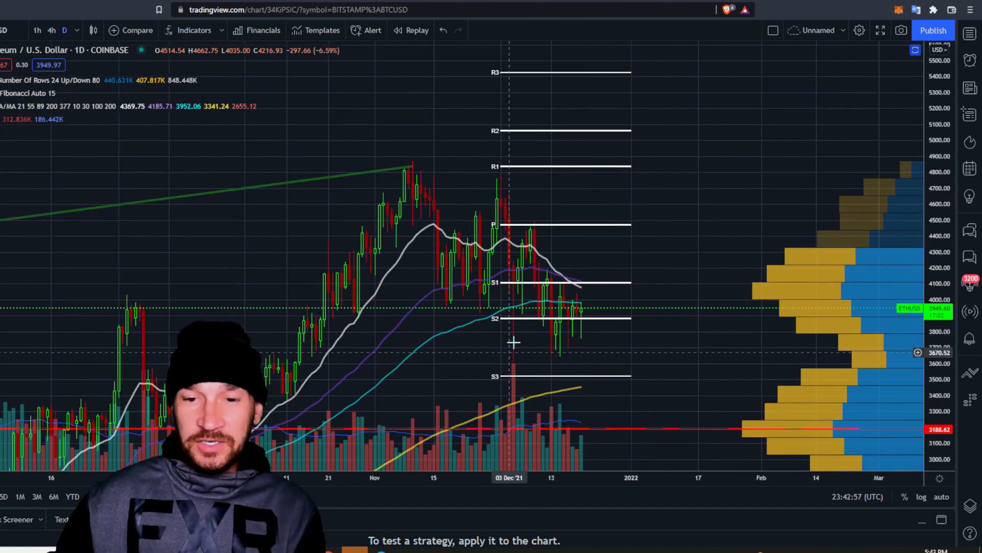
mouse_move(622, 382)
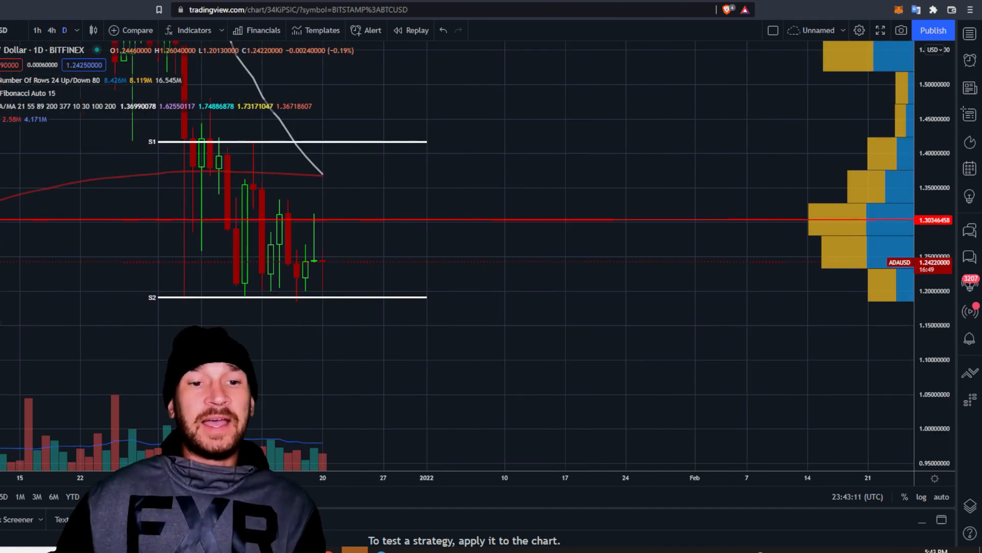
mouse_move(510, 301)
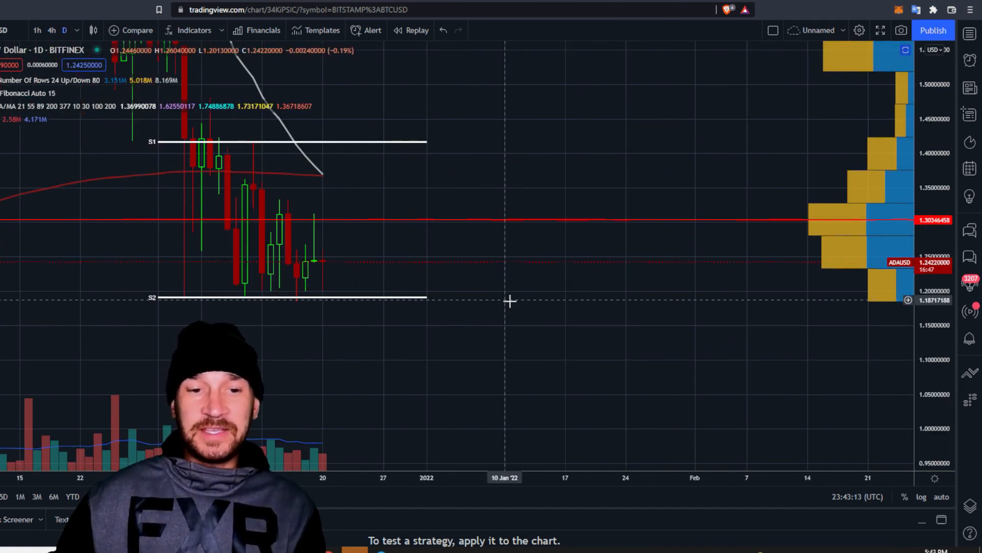
mouse_move(416, 316)
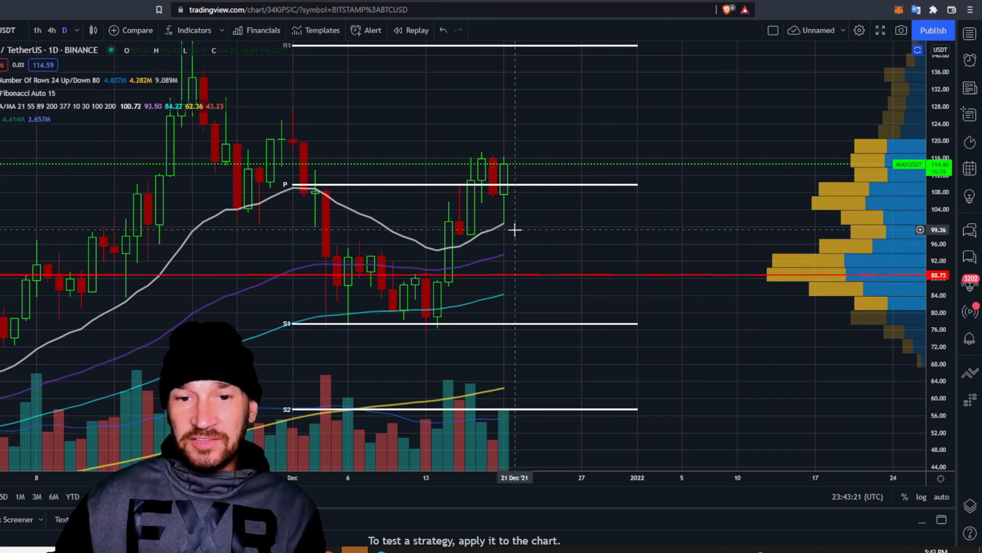
mouse_move(413, 236)
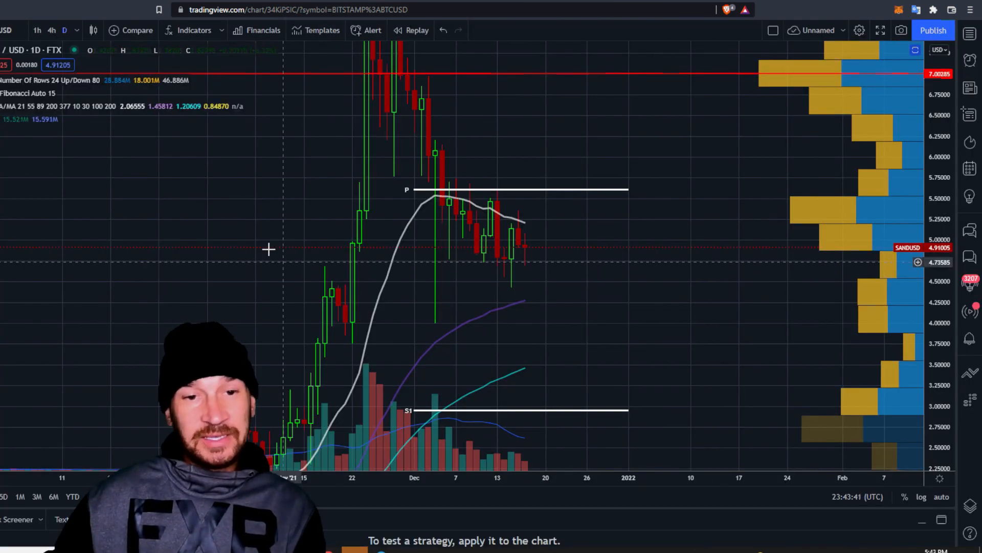
mouse_move(197, 255)
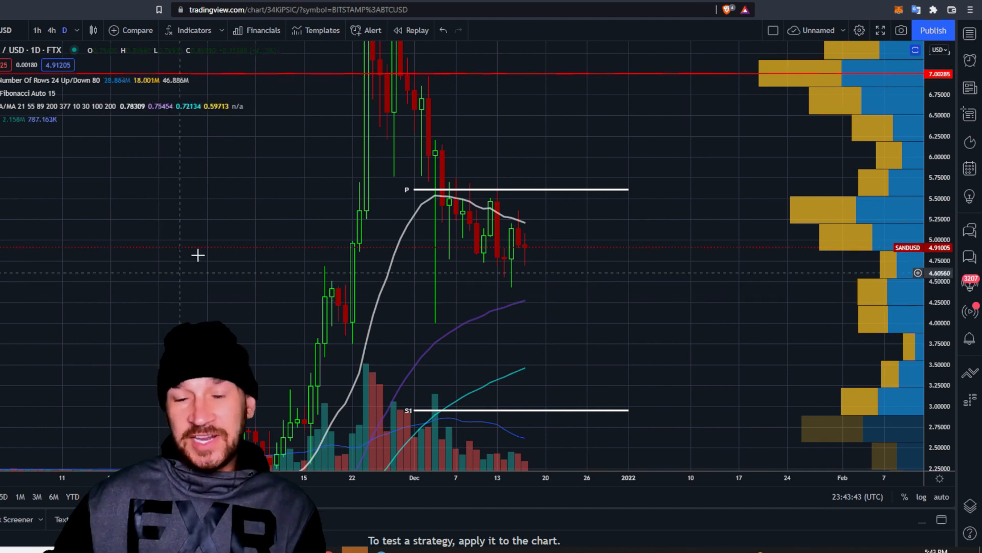
mouse_move(609, 263)
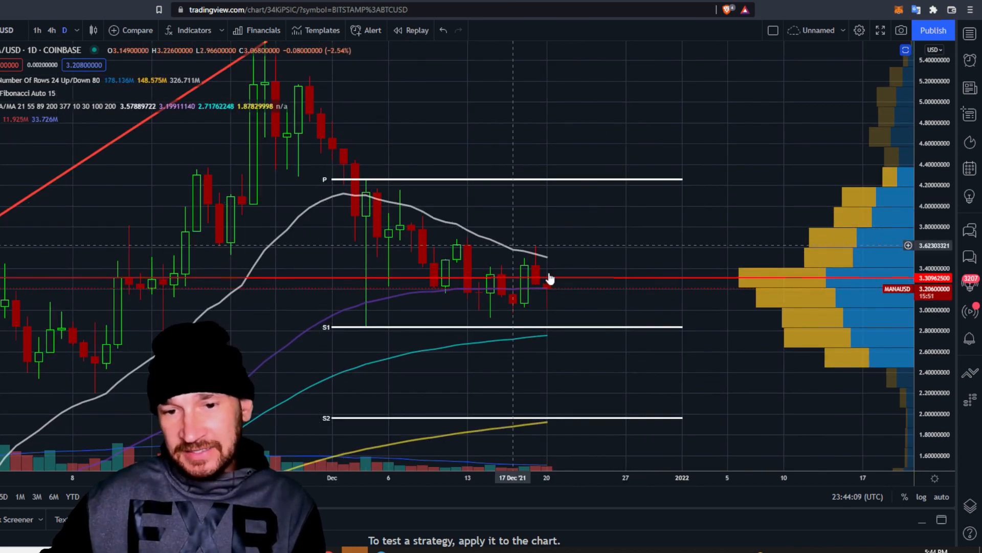
mouse_move(708, 325)
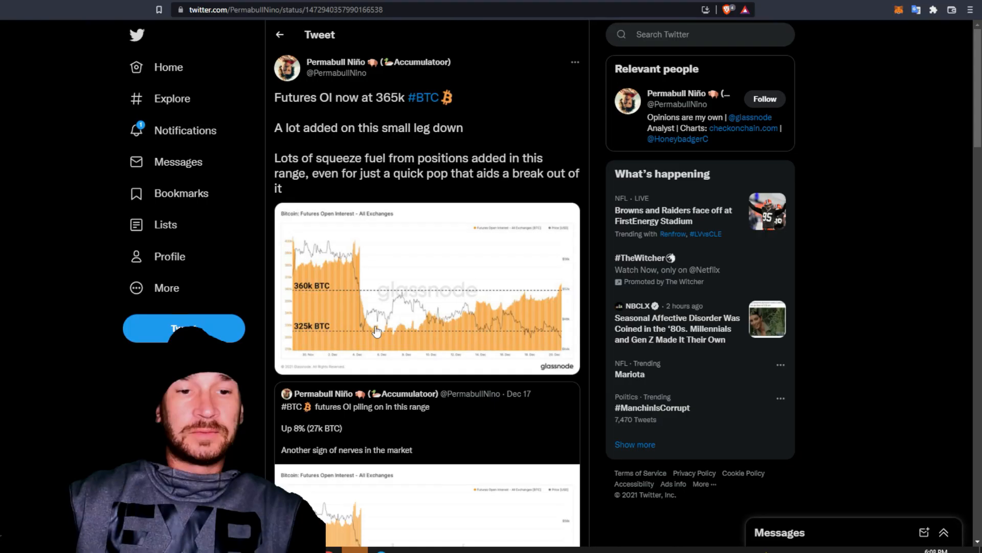
mouse_move(429, 325)
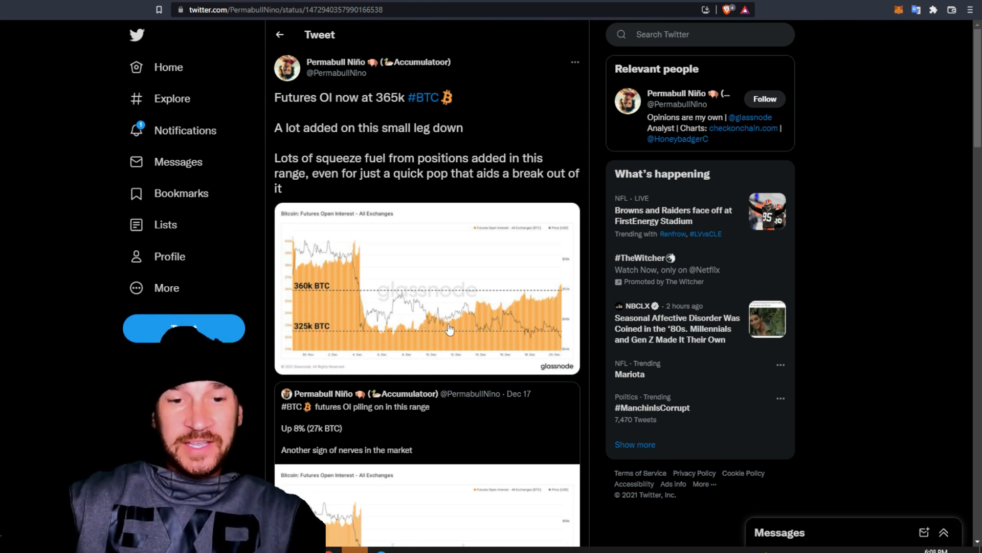
- Reveal the 50/50 reply and enlarge its attached BTC Long/Short Ratio chart image
scroll("down", 3)
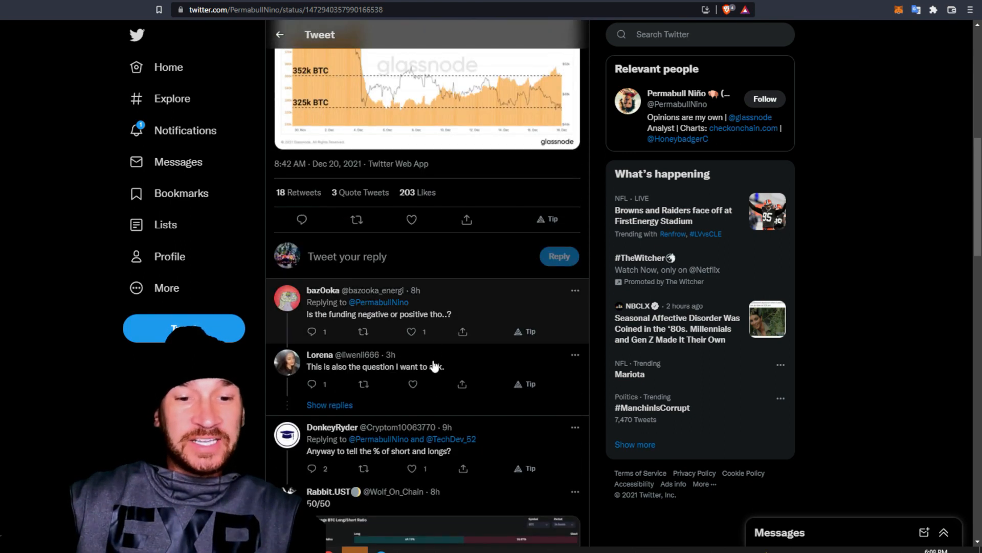
left_click(451, 526)
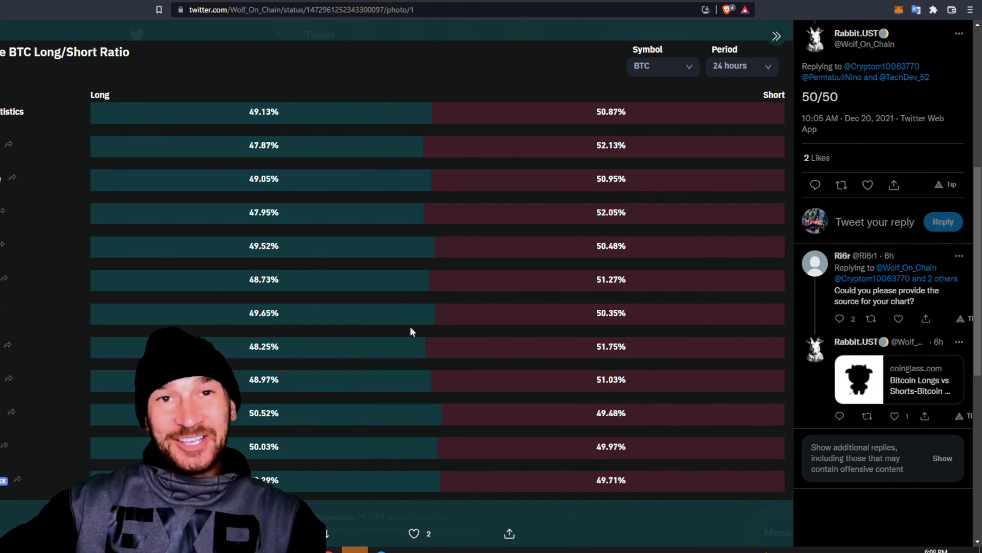
mouse_move(404, 337)
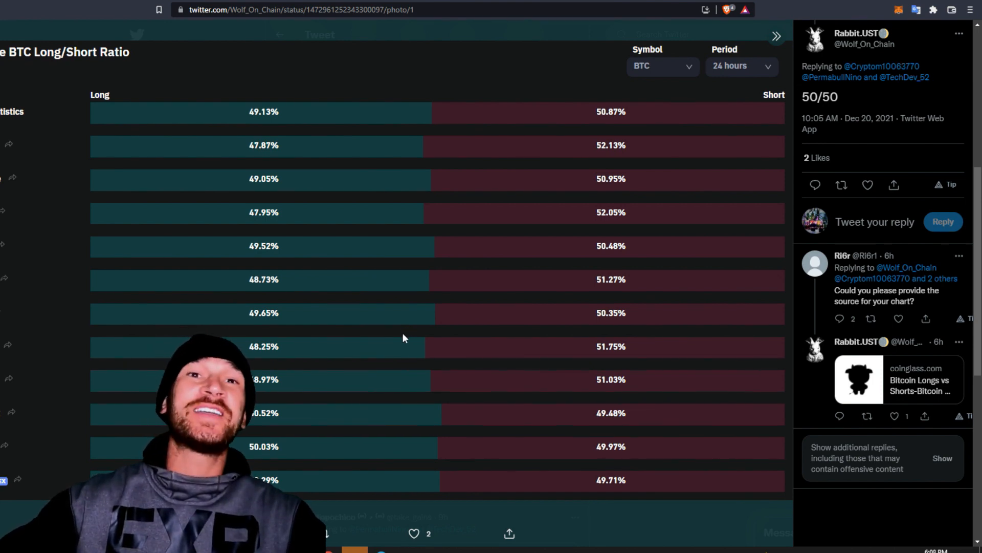
mouse_move(374, 304)
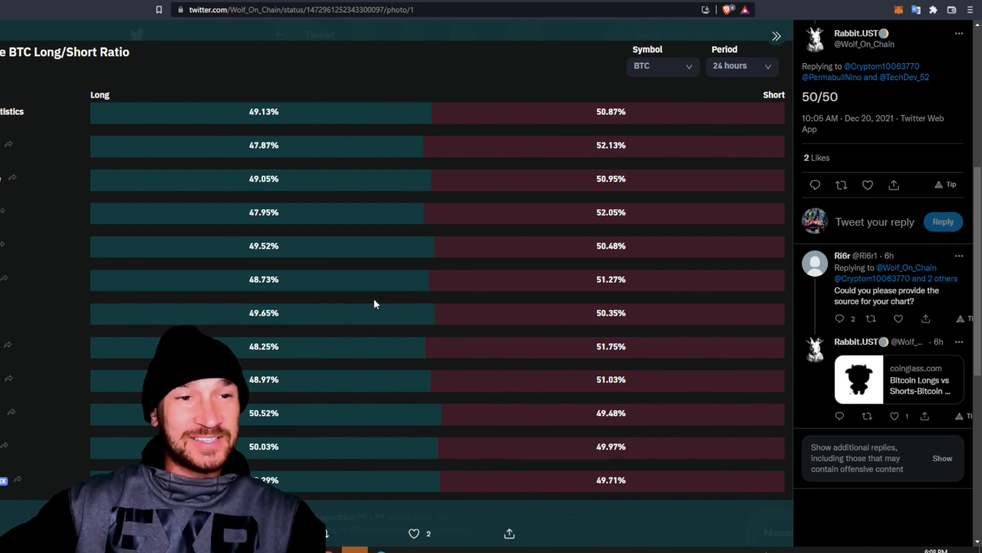
mouse_move(465, 305)
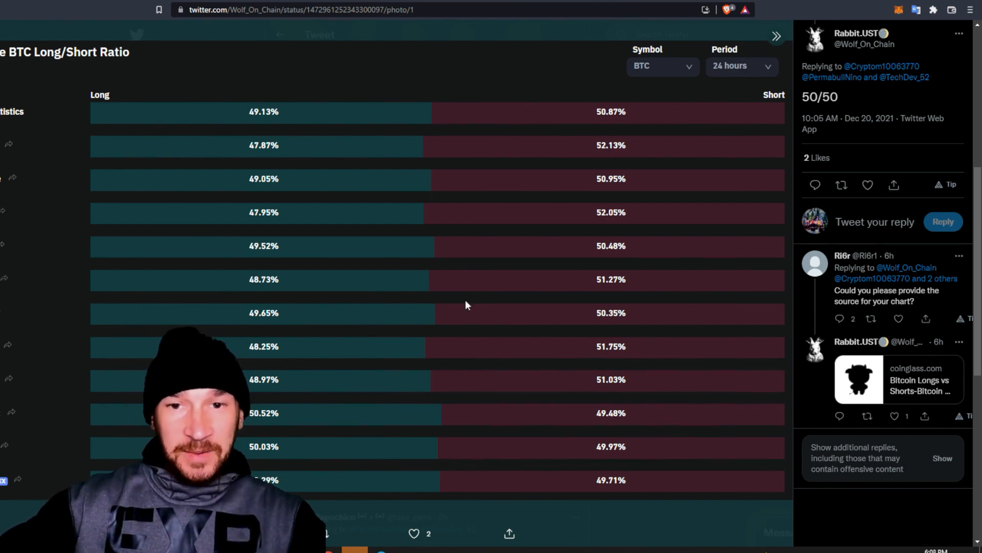
mouse_move(455, 311)
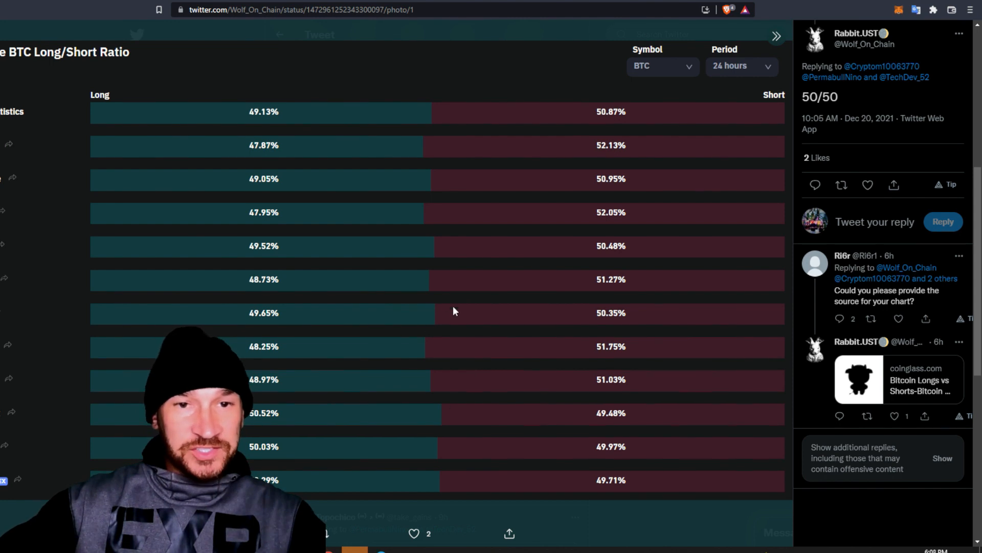
mouse_move(201, 192)
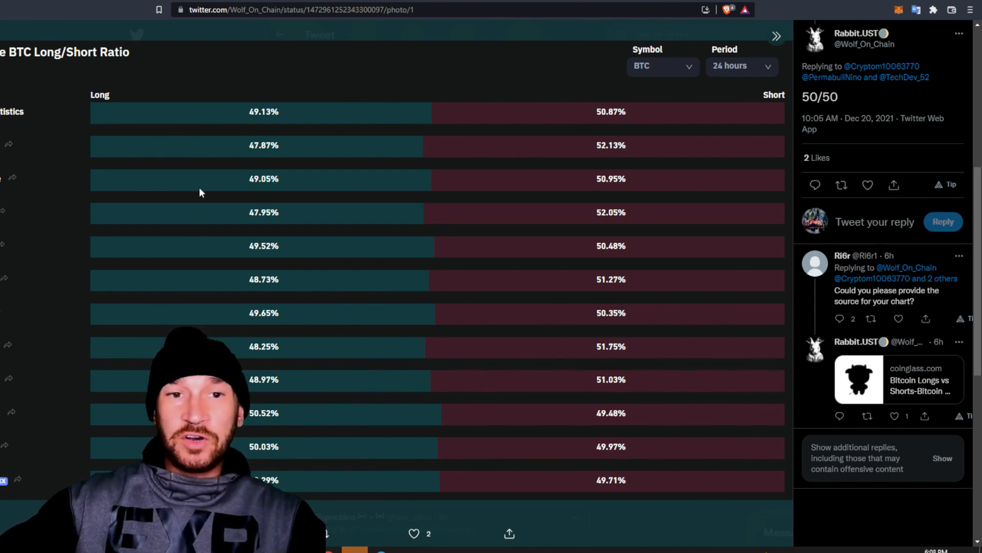
mouse_move(520, 344)
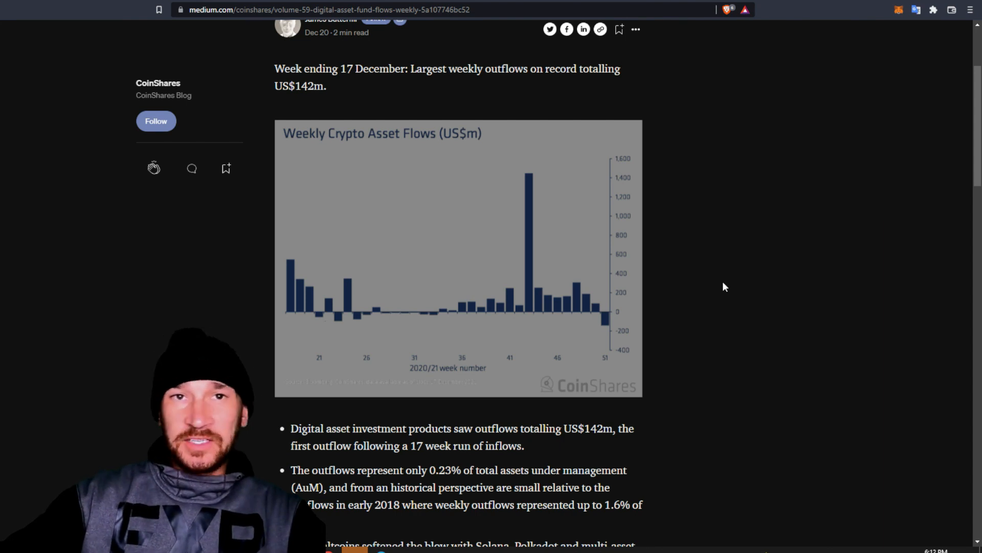
mouse_move(629, 367)
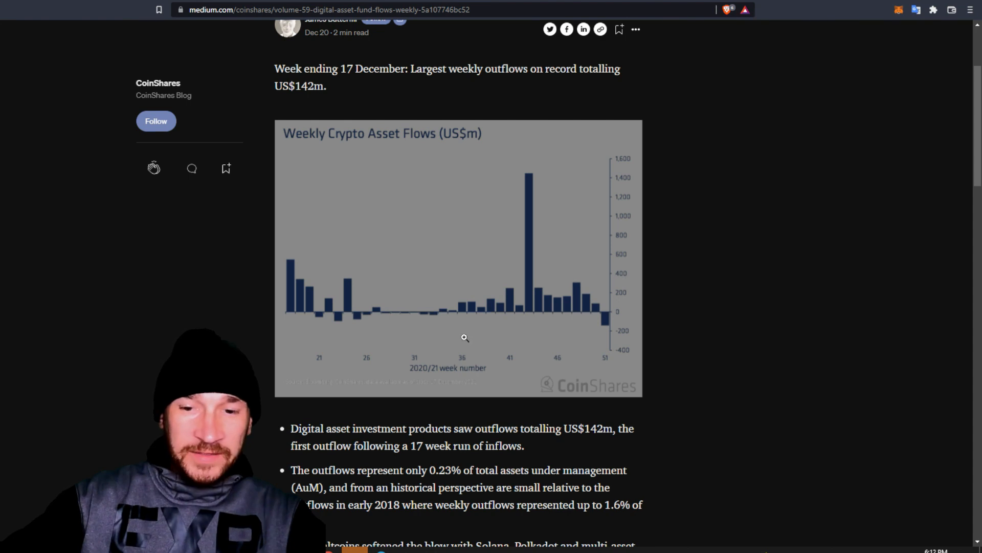
scroll("down", 3)
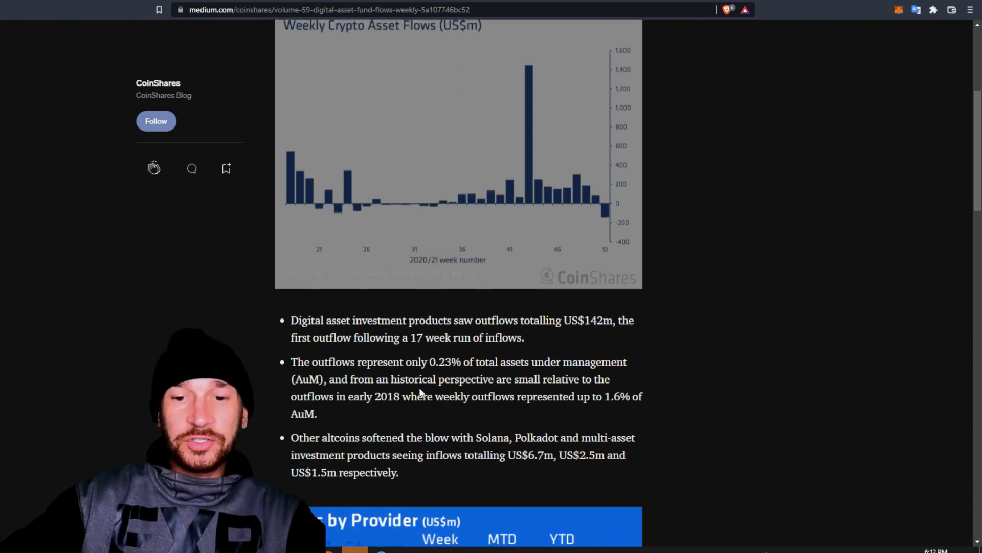
mouse_move(784, 366)
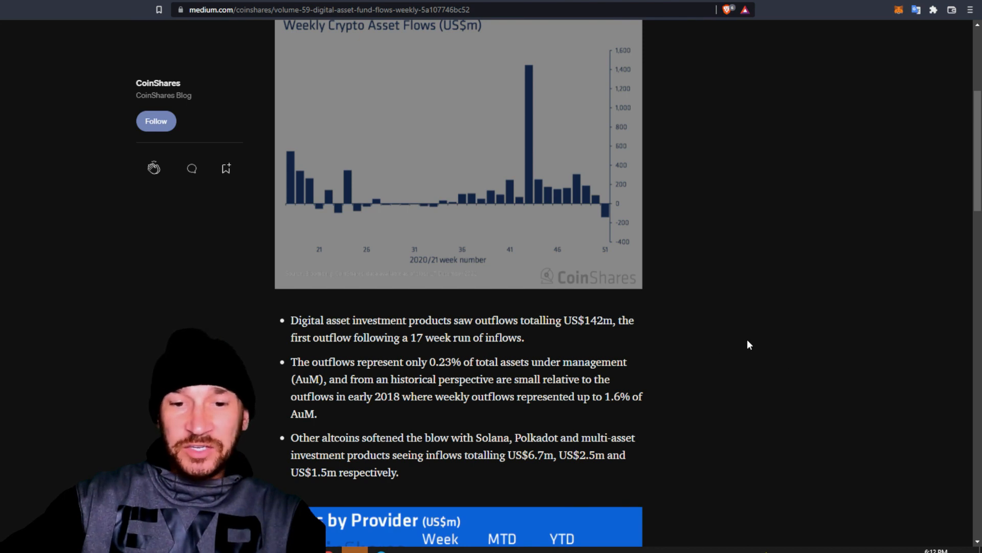
scroll("down", 3)
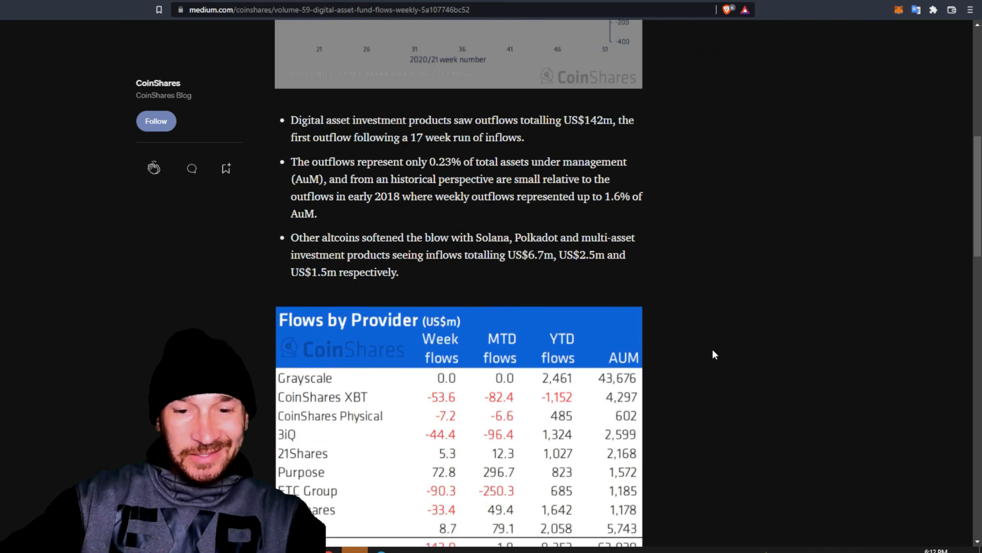
scroll("down", 3)
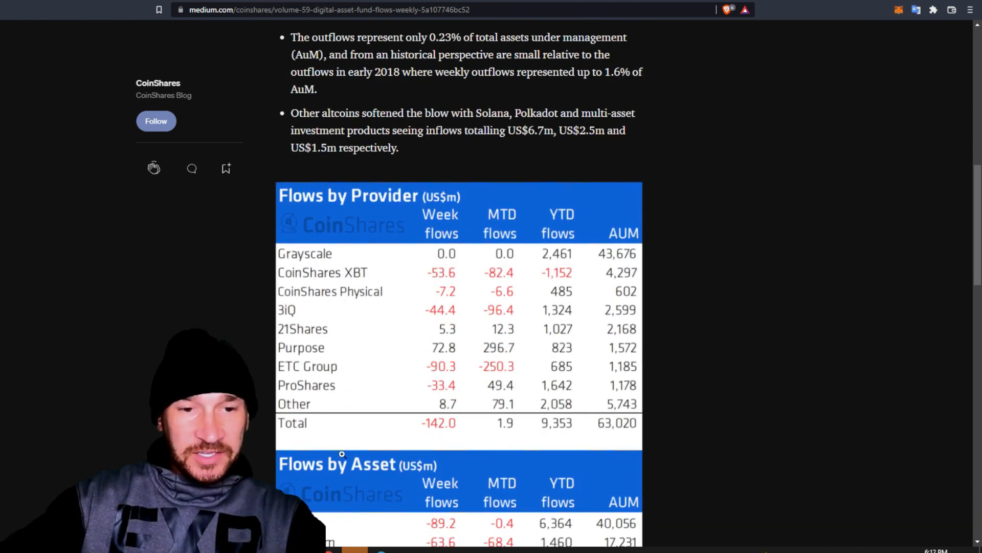
mouse_move(262, 316)
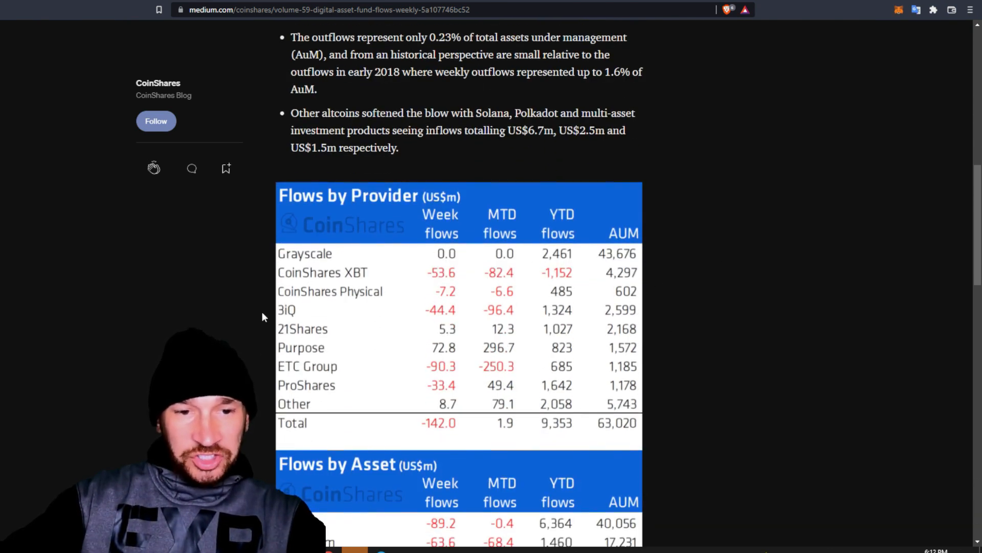
scroll("down", 3)
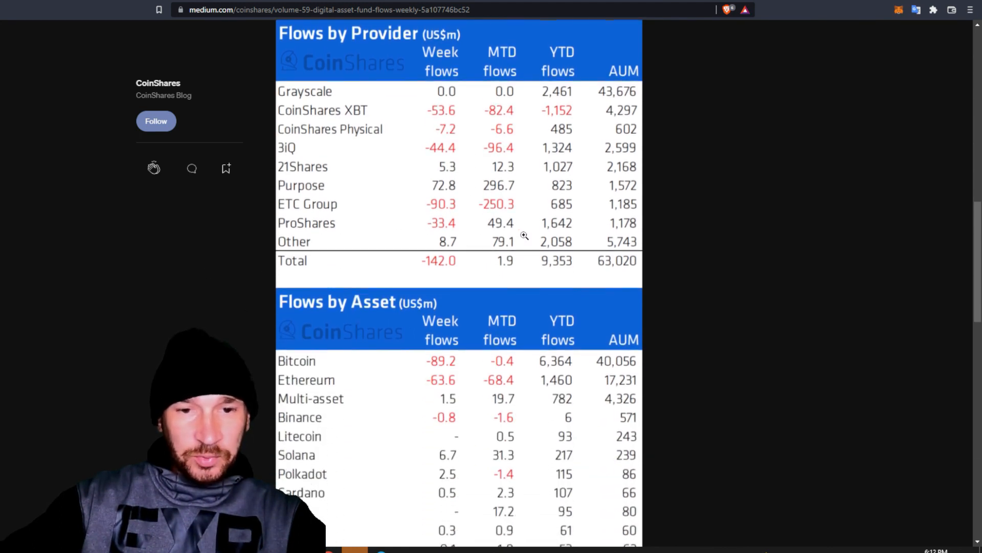
scroll("down", 3)
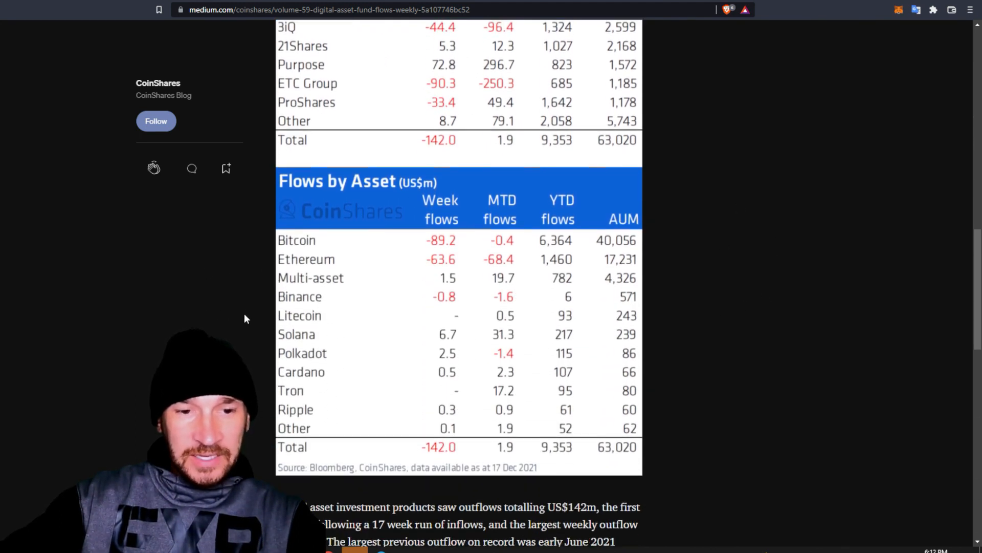
scroll("down", 3)
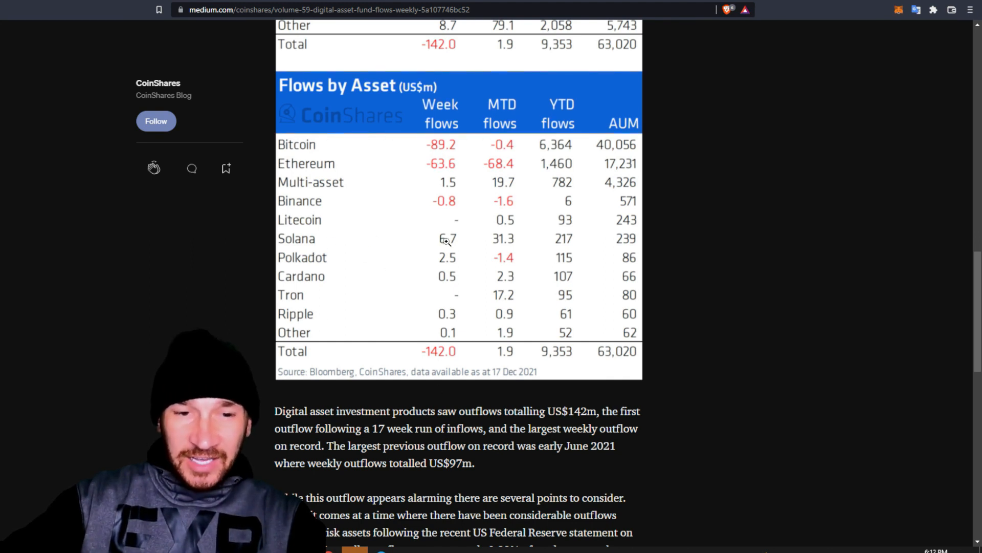
mouse_move(520, 270)
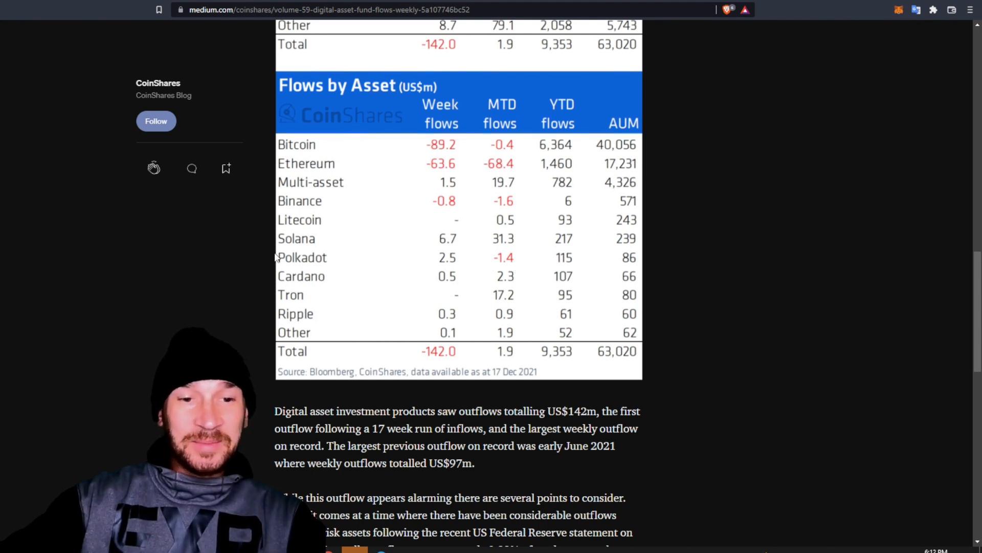
mouse_move(439, 251)
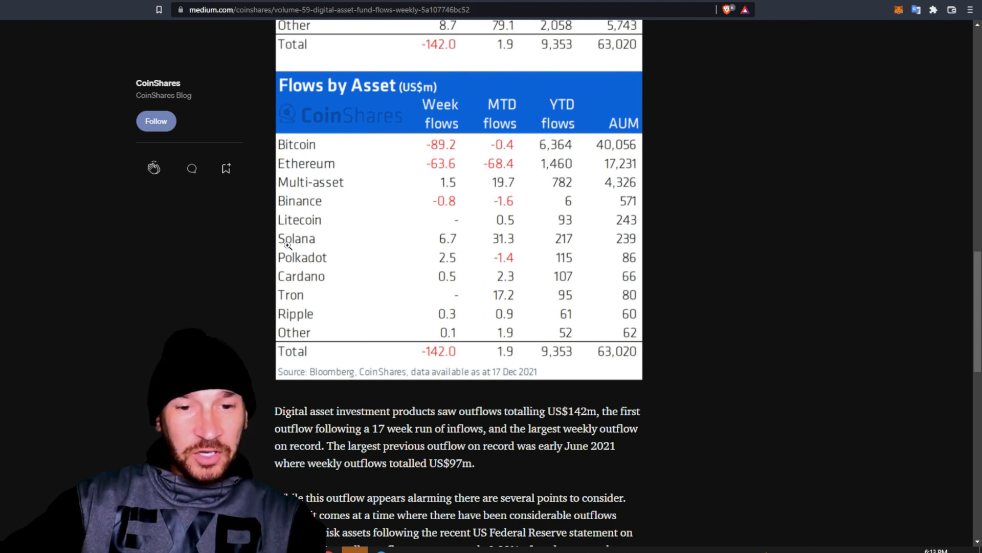
mouse_move(370, 360)
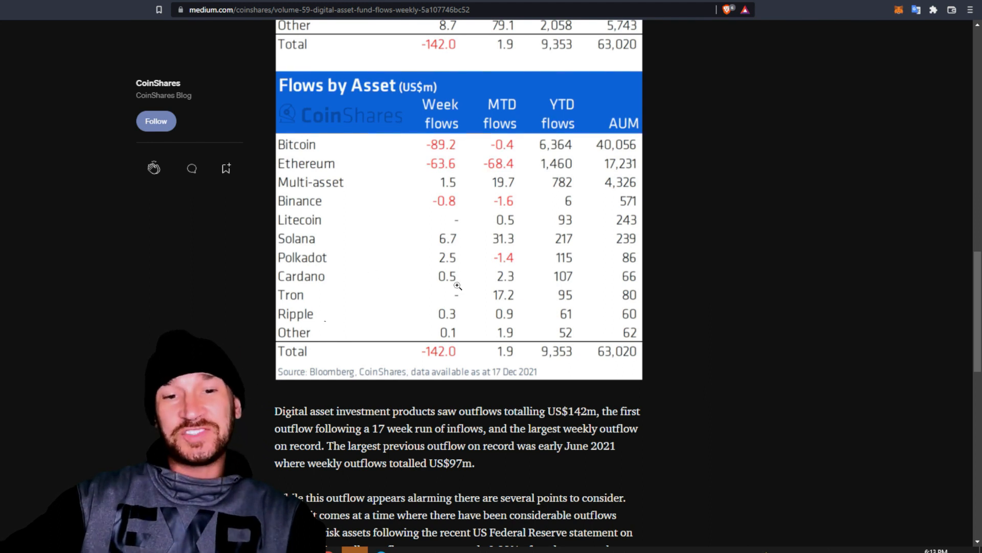
scroll("down", 3)
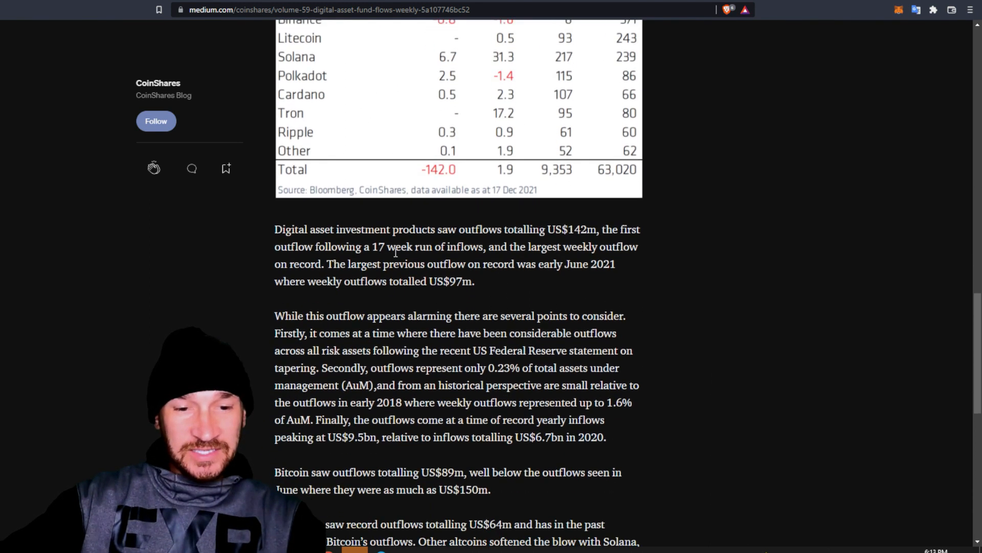
scroll("down", 3)
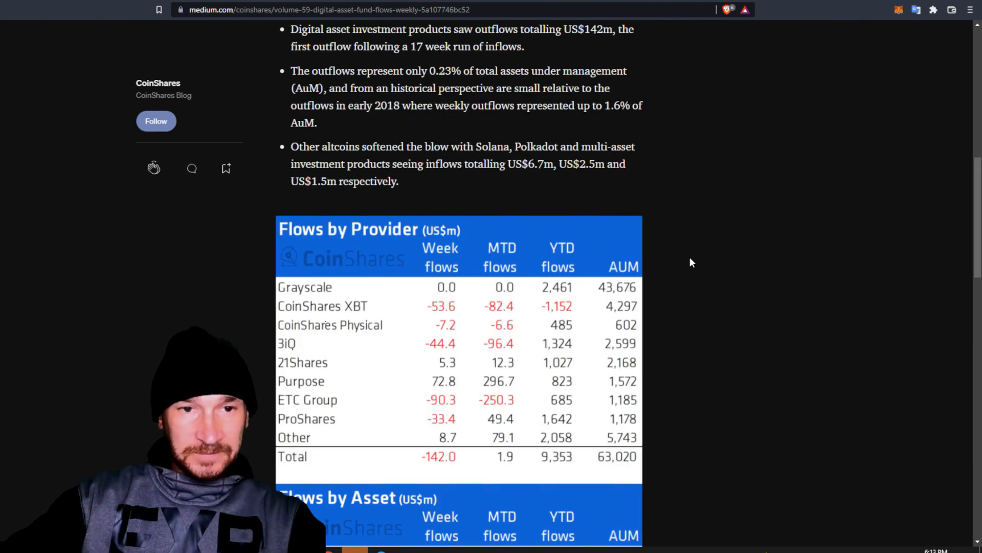
scroll("up", 3)
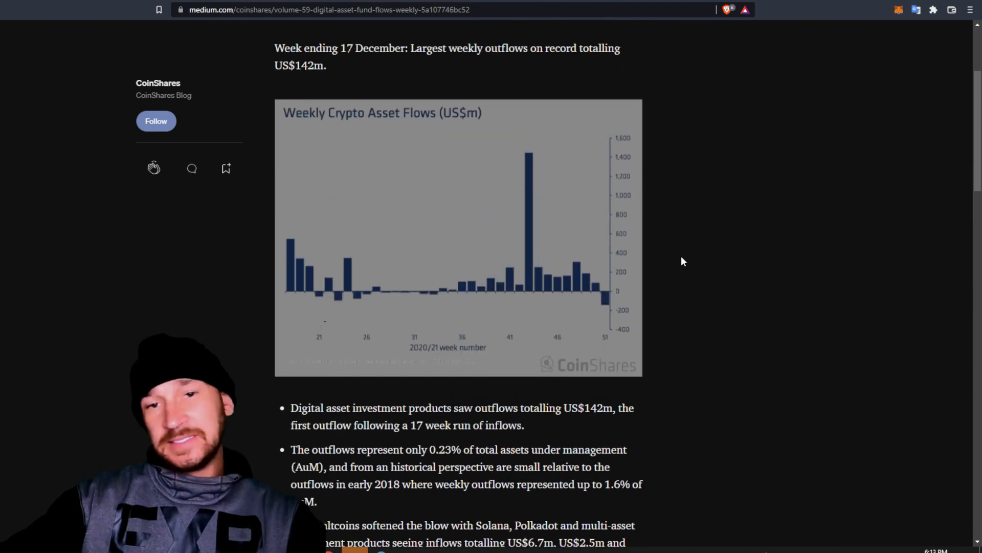
scroll("up", 3)
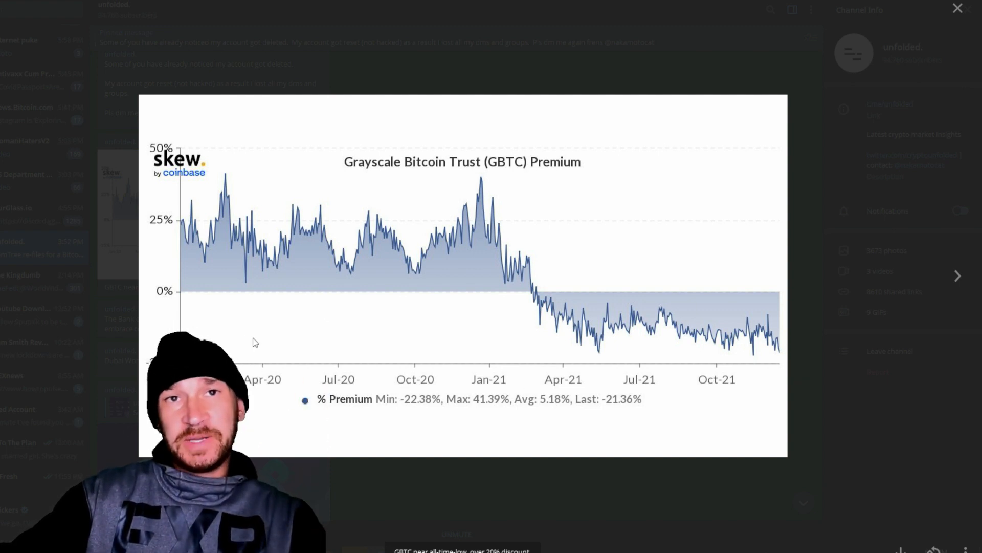
mouse_move(575, 345)
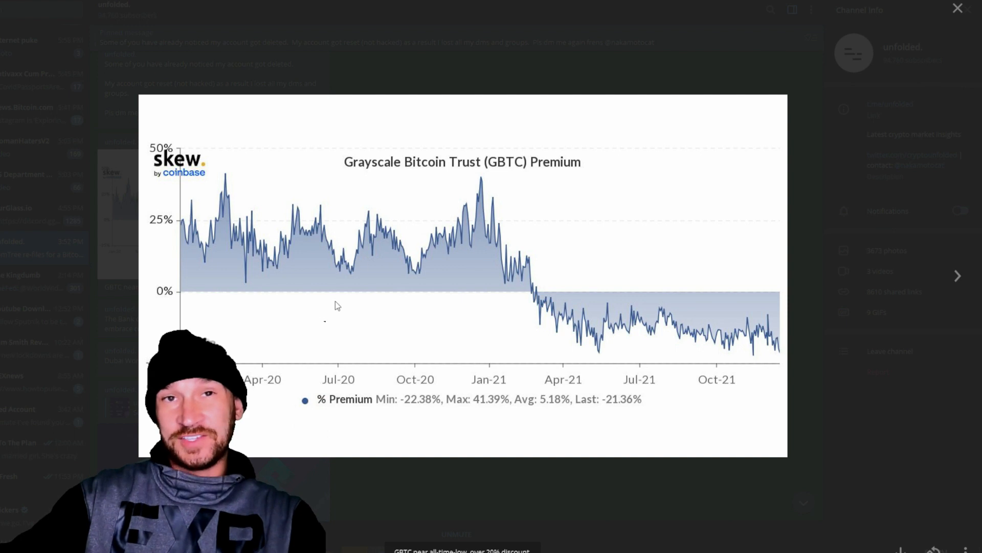
mouse_move(868, 349)
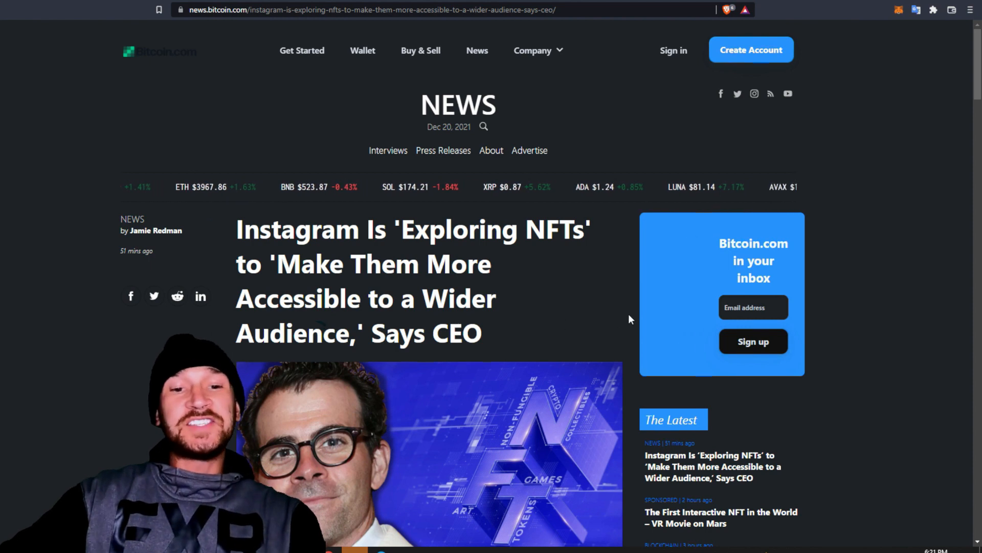
- Read the Instagram NFTs article down to the CEO's 'actively exploring NFTs' quotes
scroll("down", 3)
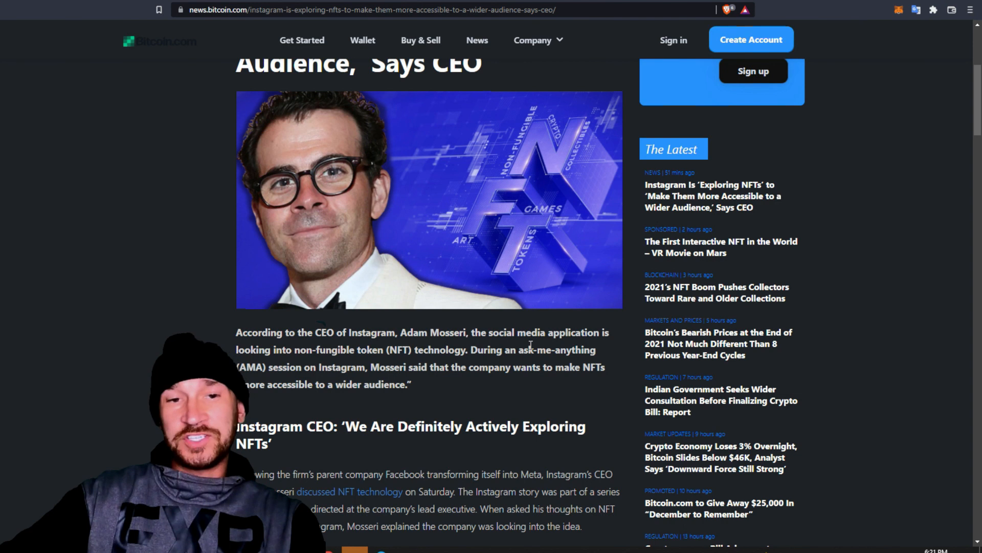
scroll("down", 3)
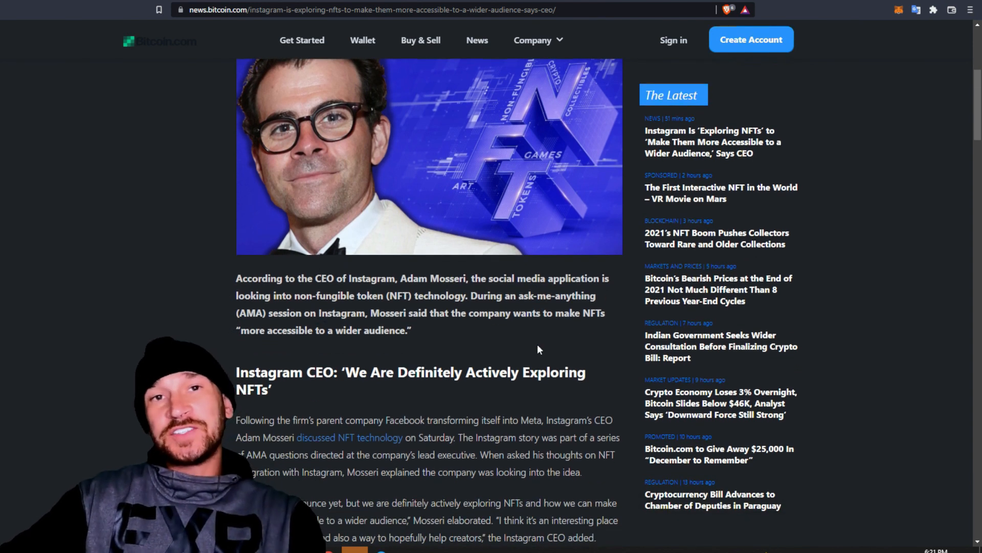
scroll("down", 3)
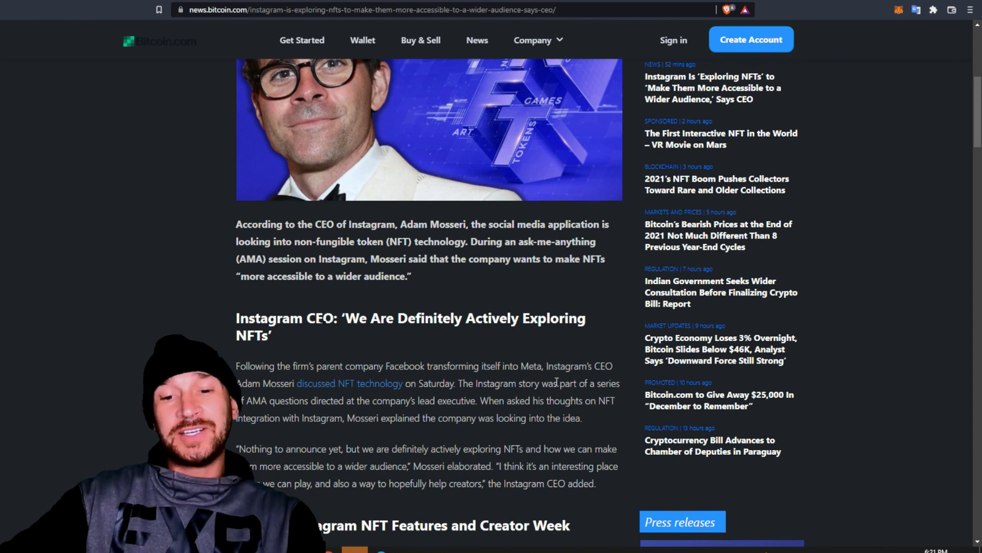
mouse_move(522, 393)
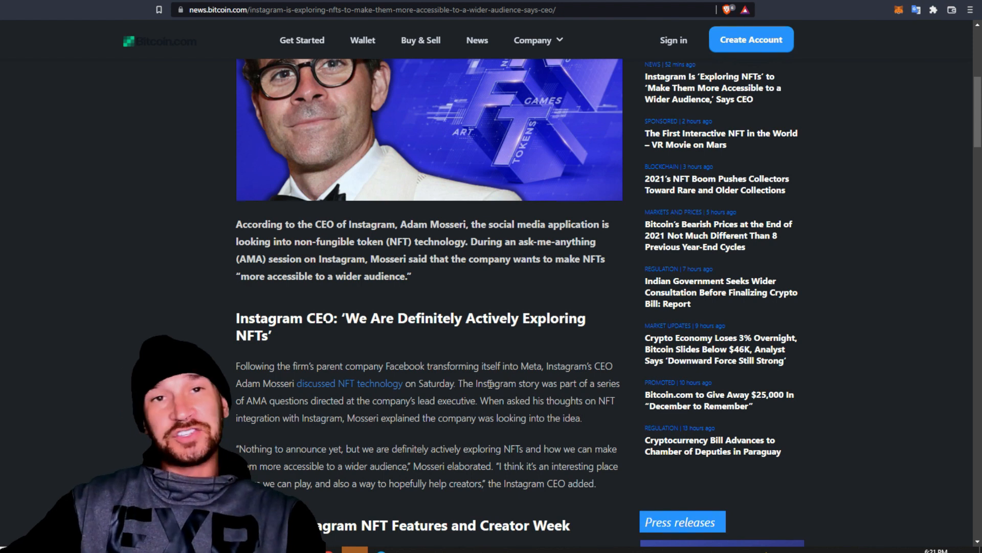
mouse_move(586, 441)
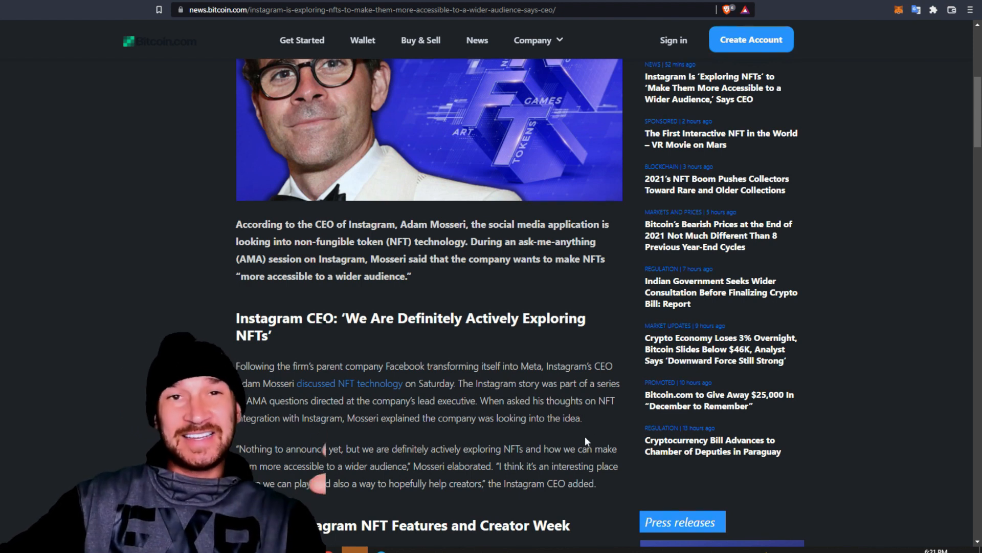
mouse_move(321, 387)
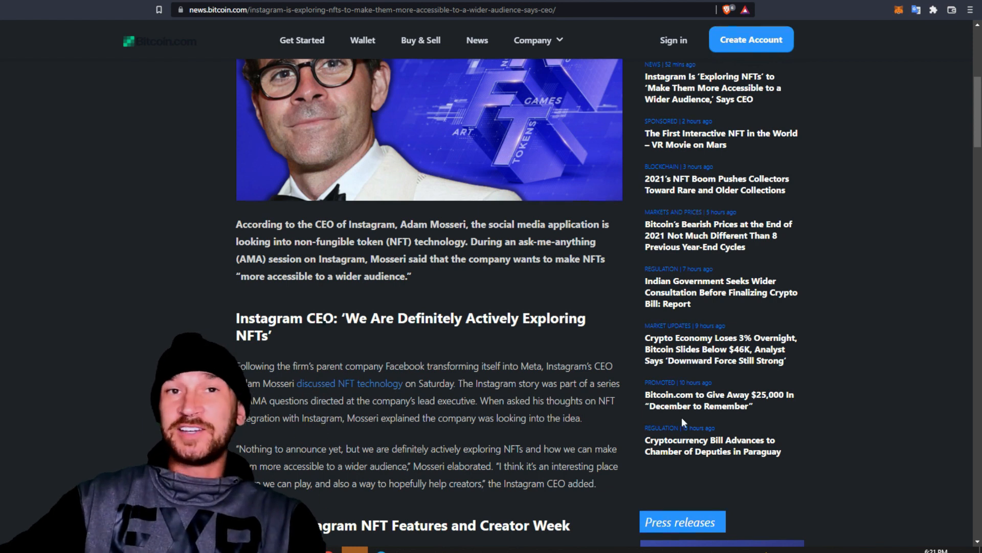
scroll("up", 3)
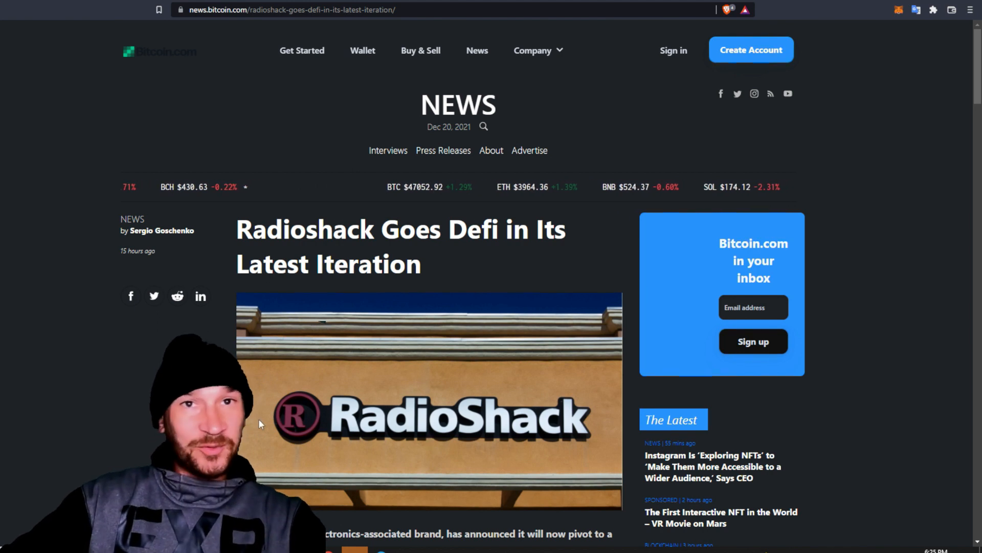
scroll("down", 3)
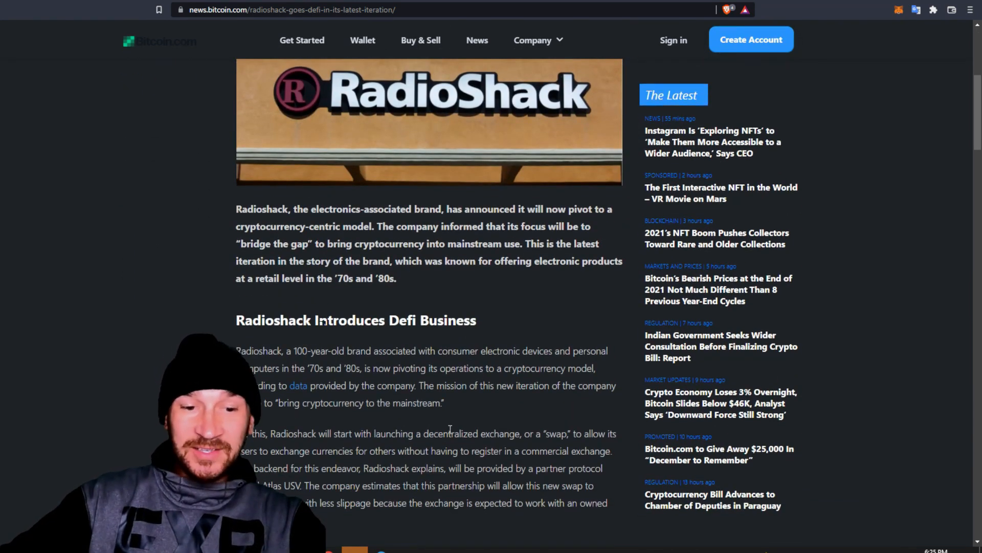
scroll("down", 3)
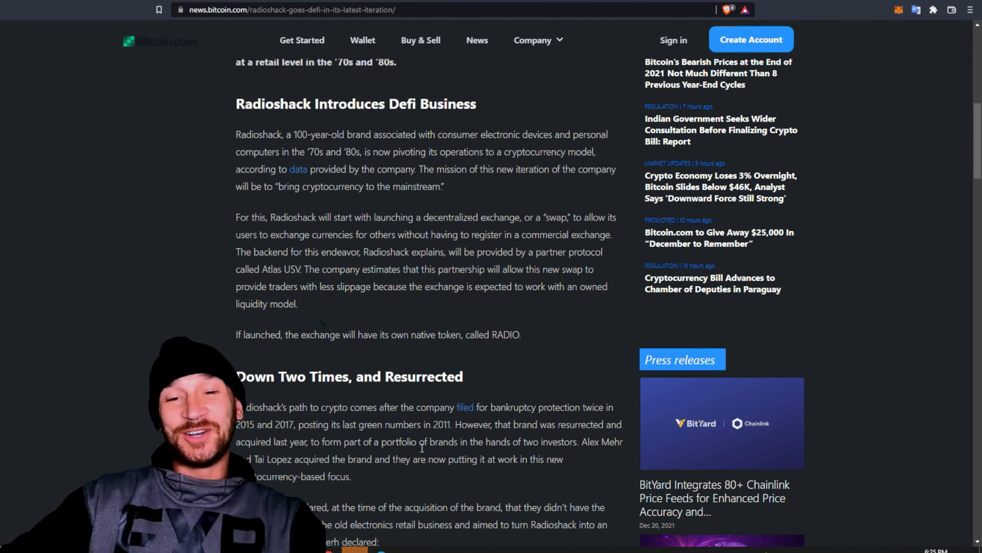
scroll("down", 3)
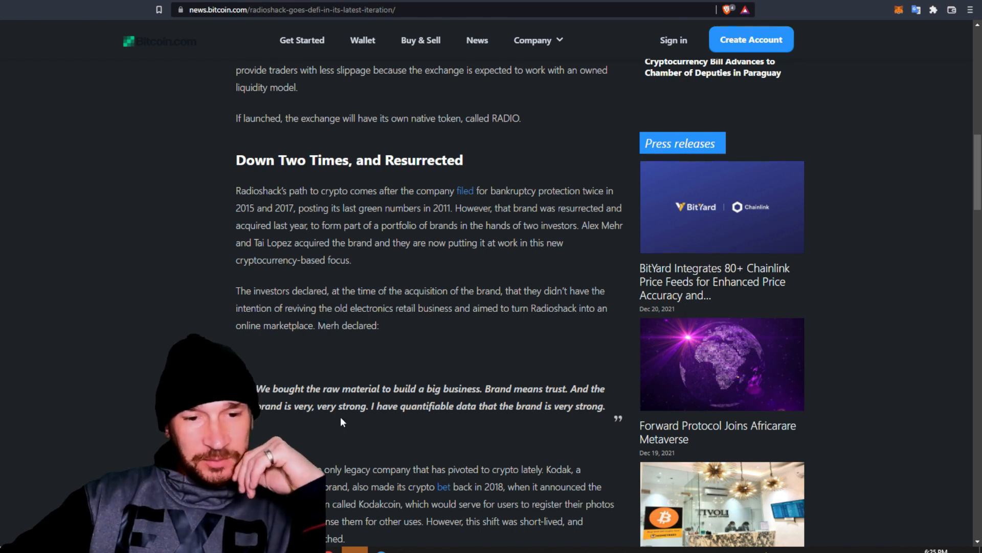
mouse_move(474, 422)
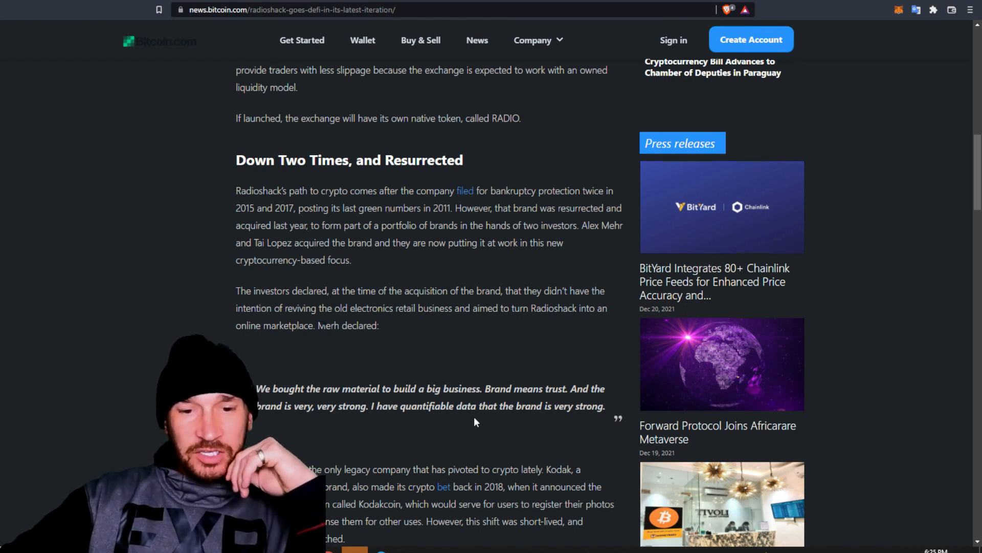
scroll("down", 3)
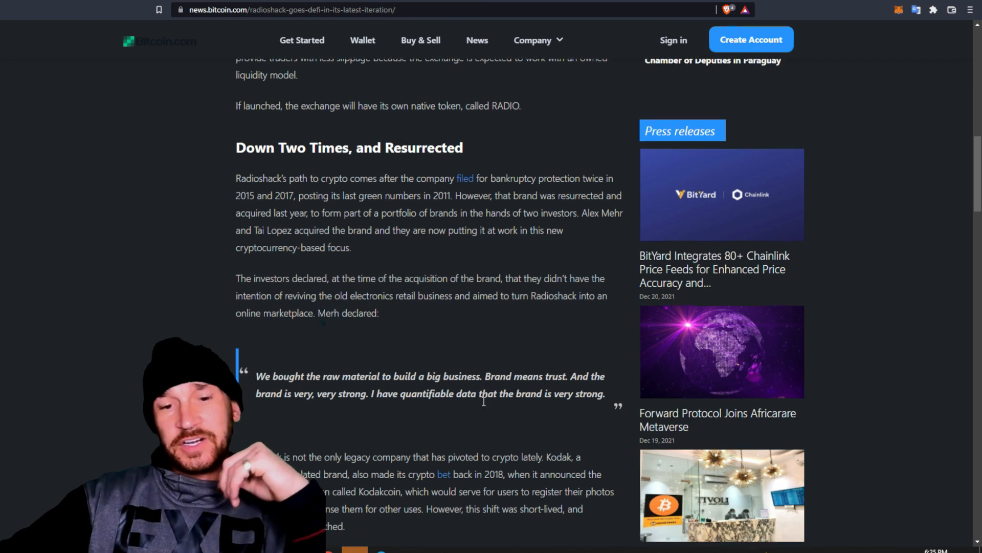
scroll("up", 3)
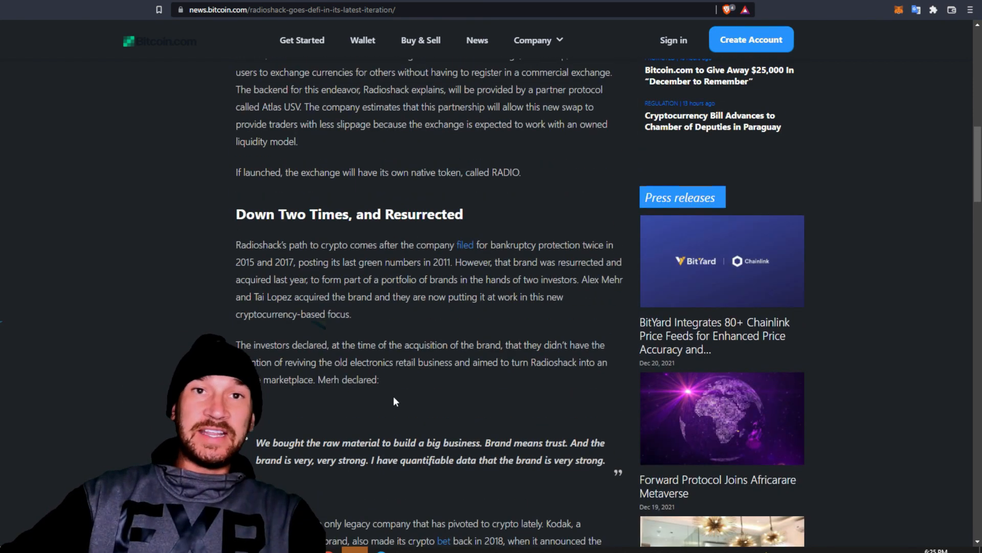
scroll("up", 3)
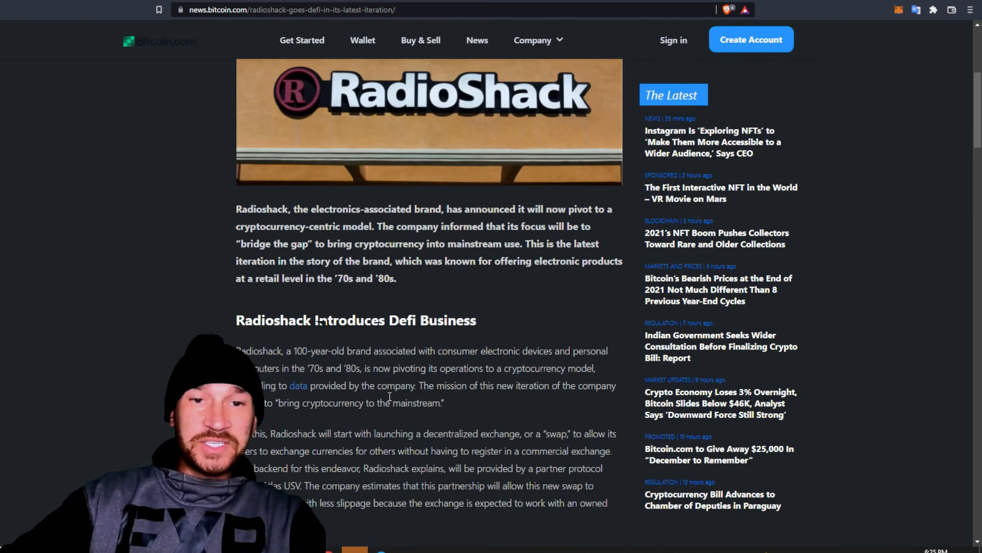
mouse_move(395, 363)
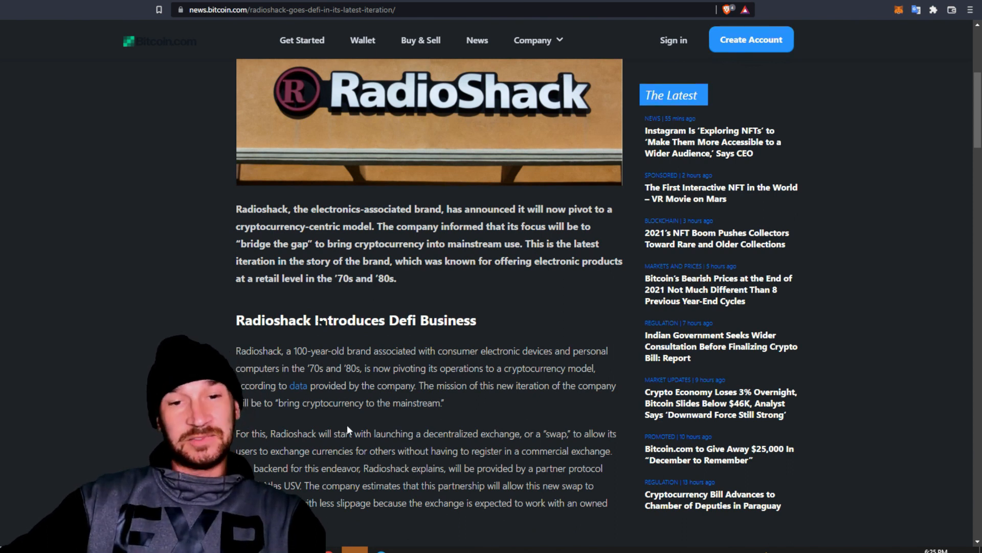
scroll("up", 3)
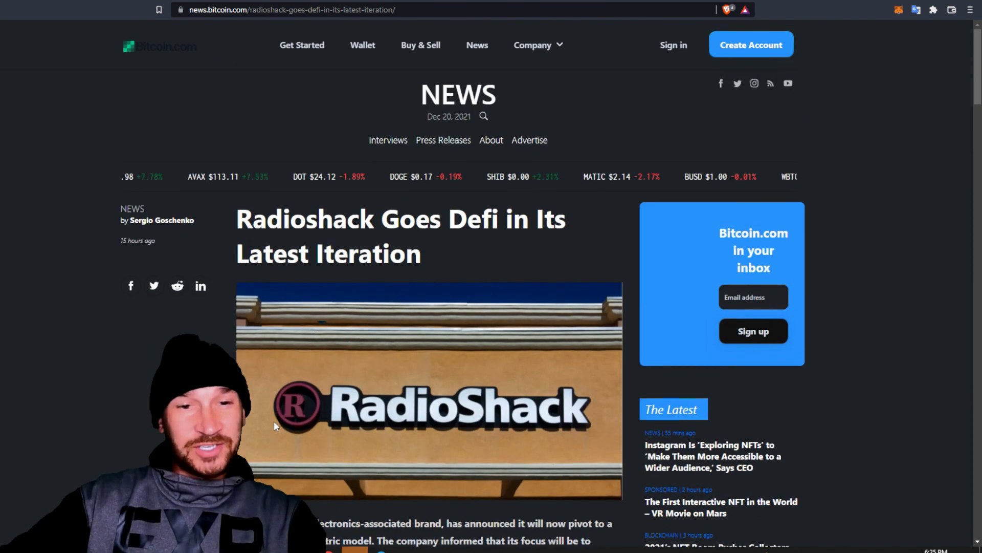
scroll("down", 3)
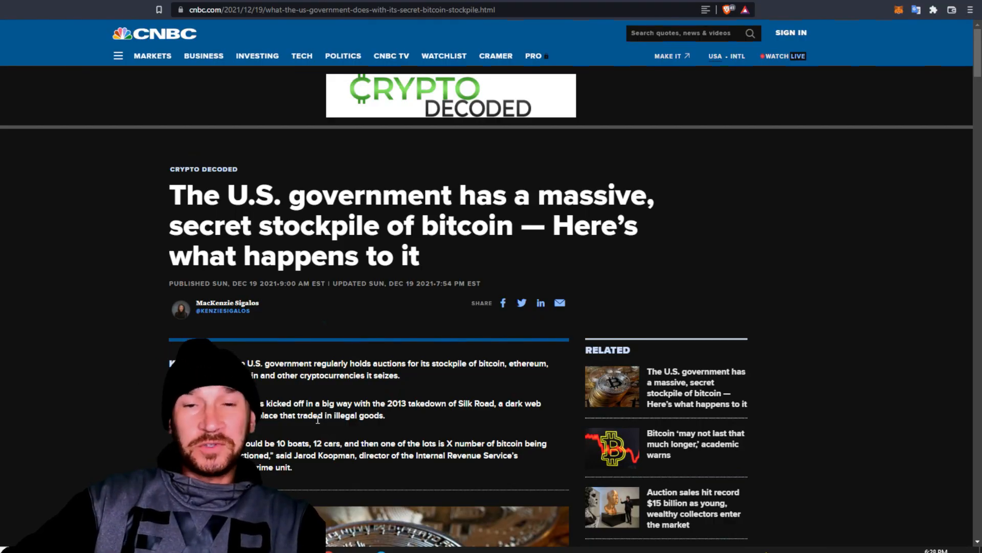
mouse_move(339, 464)
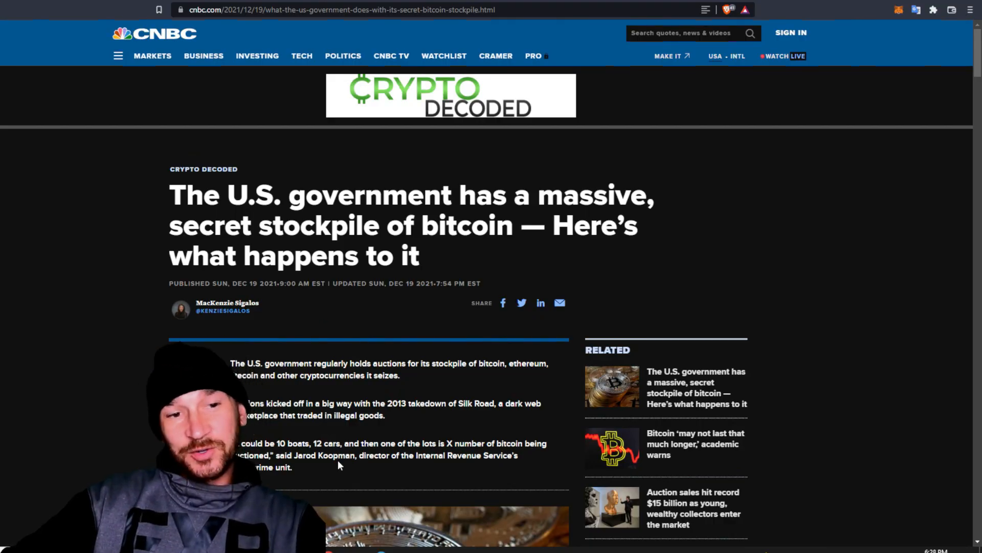
mouse_move(746, 306)
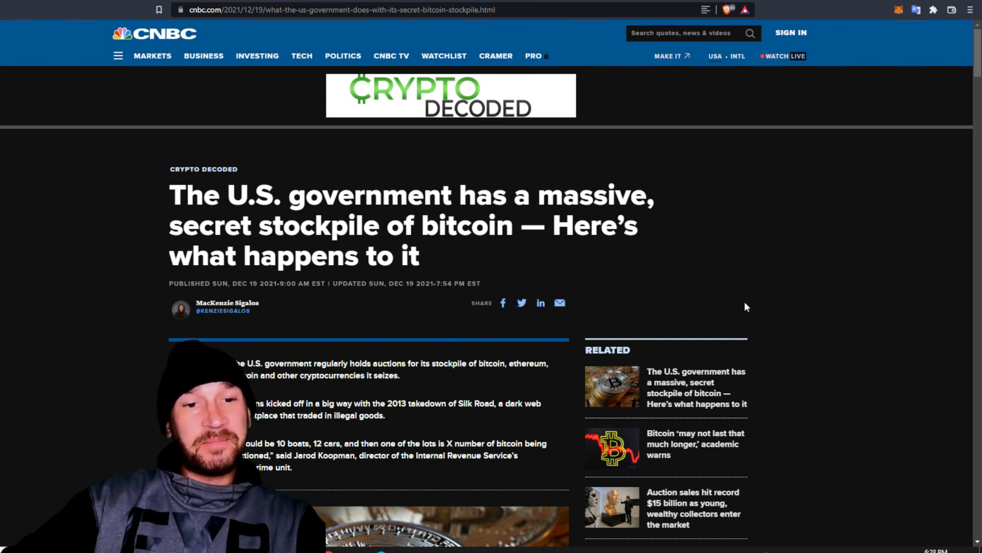
mouse_move(775, 290)
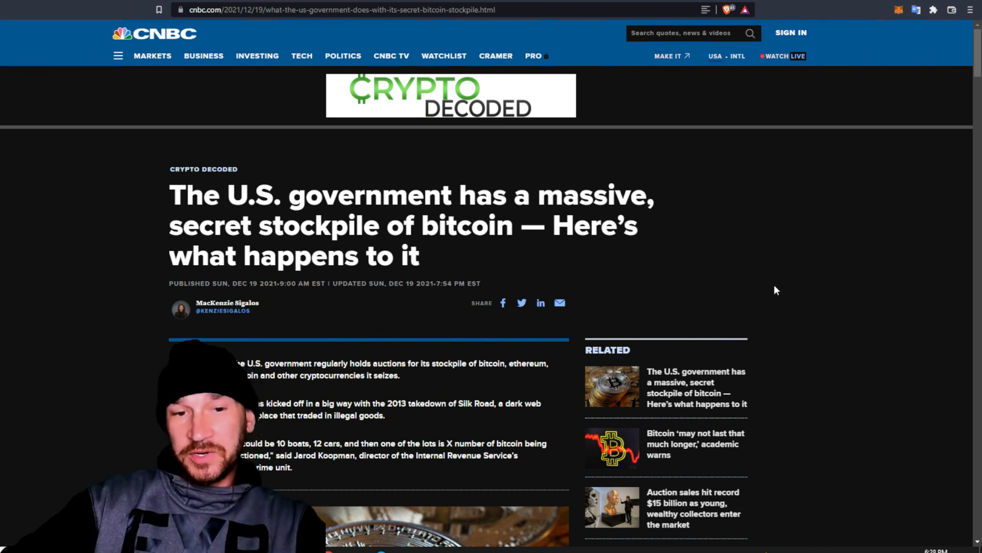
- Read the bitcoin stockpile article past key points and photo to the BitConnect auction
scroll("down", 3)
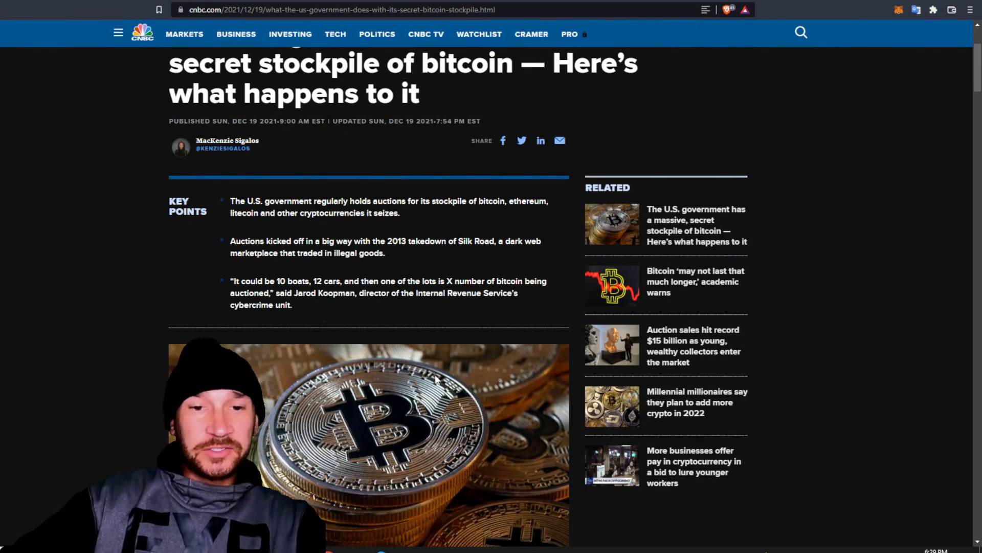
mouse_move(510, 319)
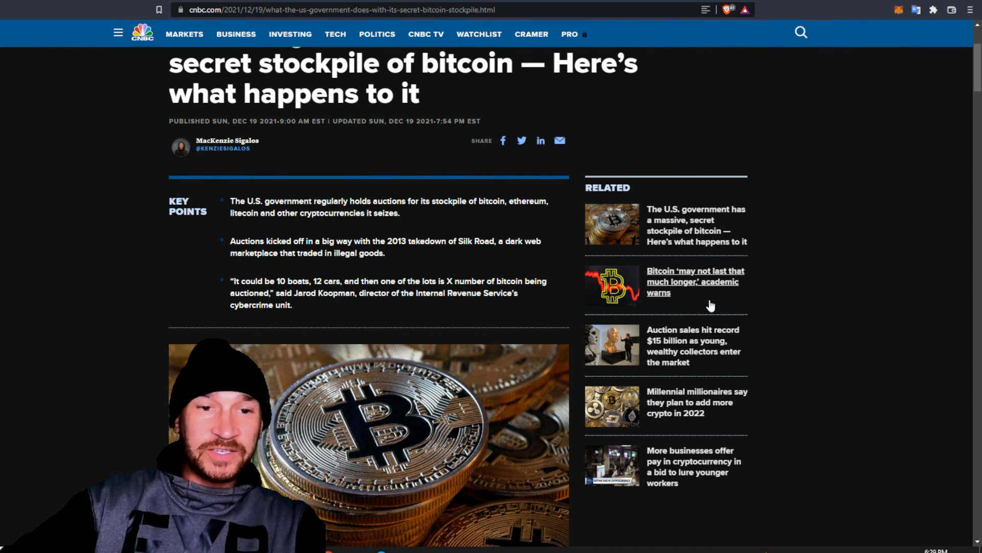
mouse_move(535, 313)
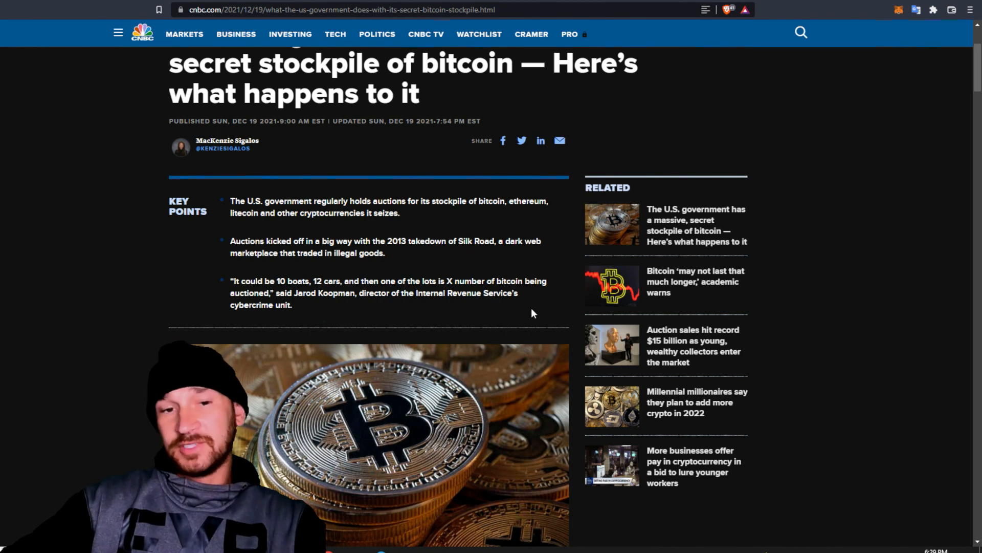
mouse_move(501, 319)
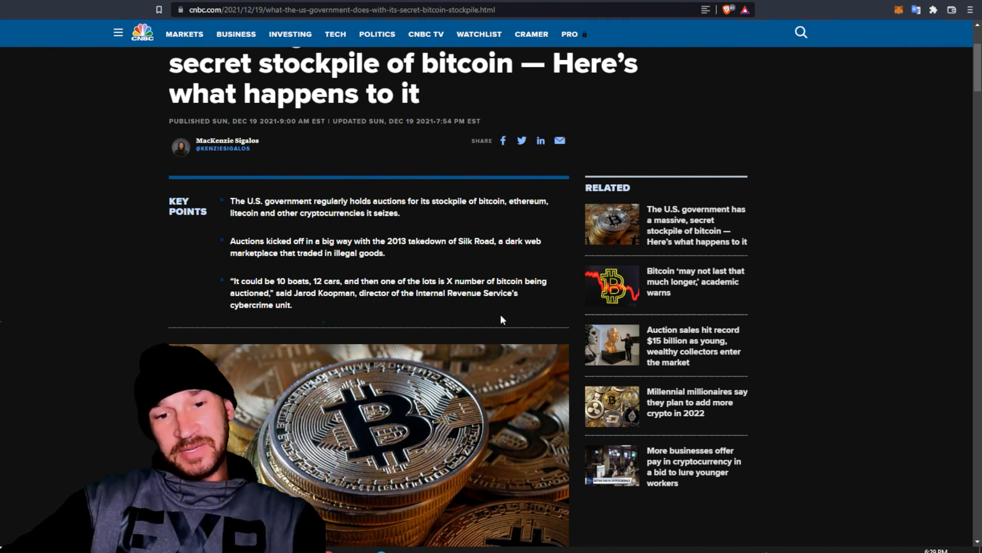
scroll("down", 3)
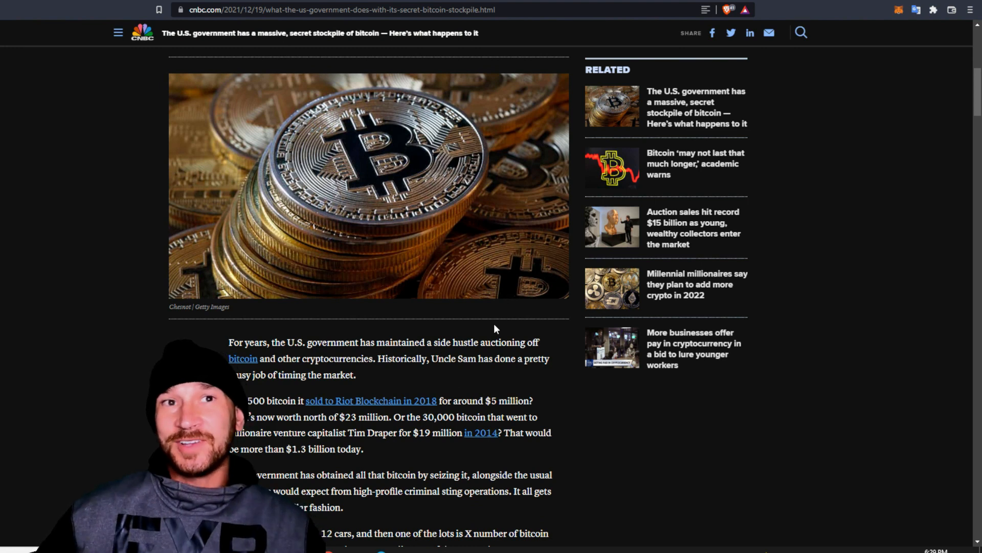
mouse_move(404, 286)
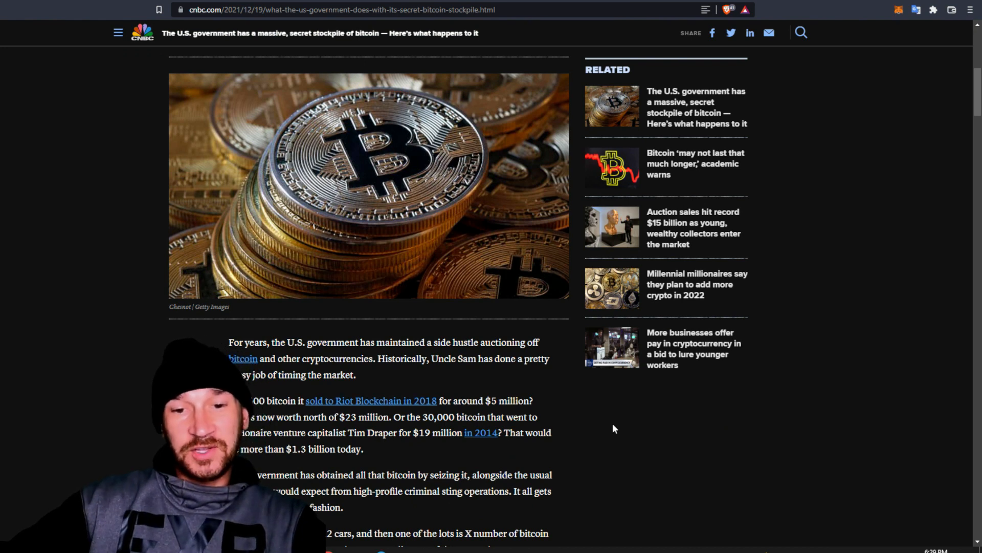
mouse_move(598, 426)
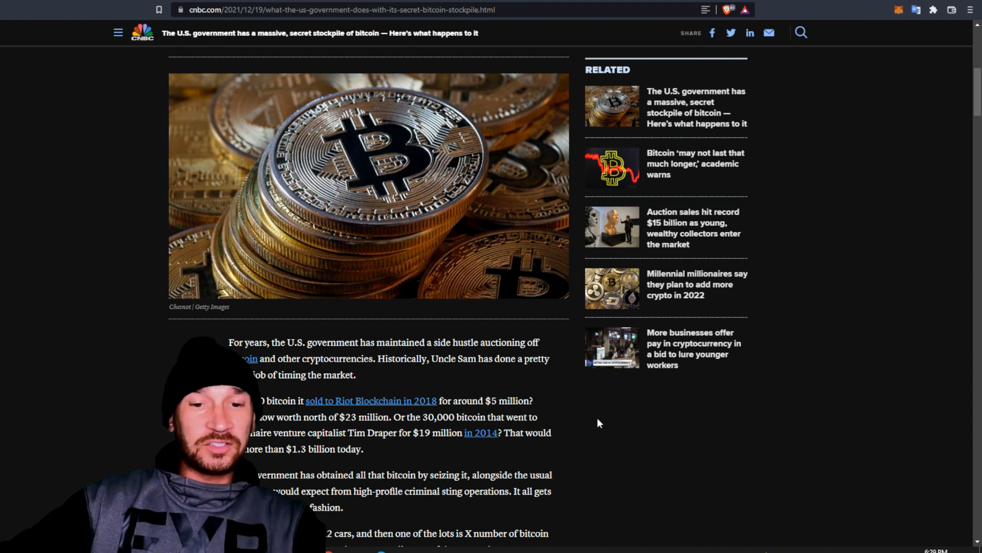
scroll("down", 3)
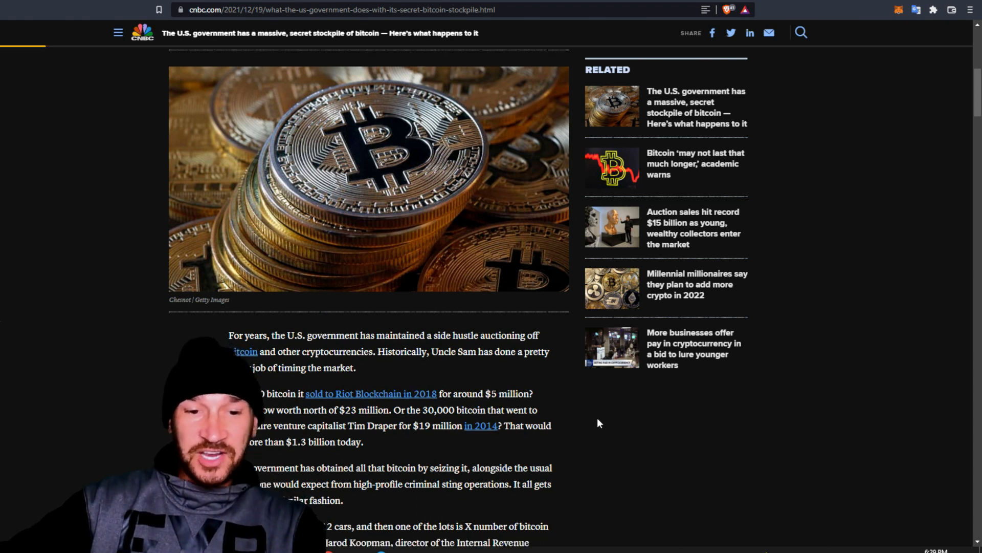
scroll("down", 3)
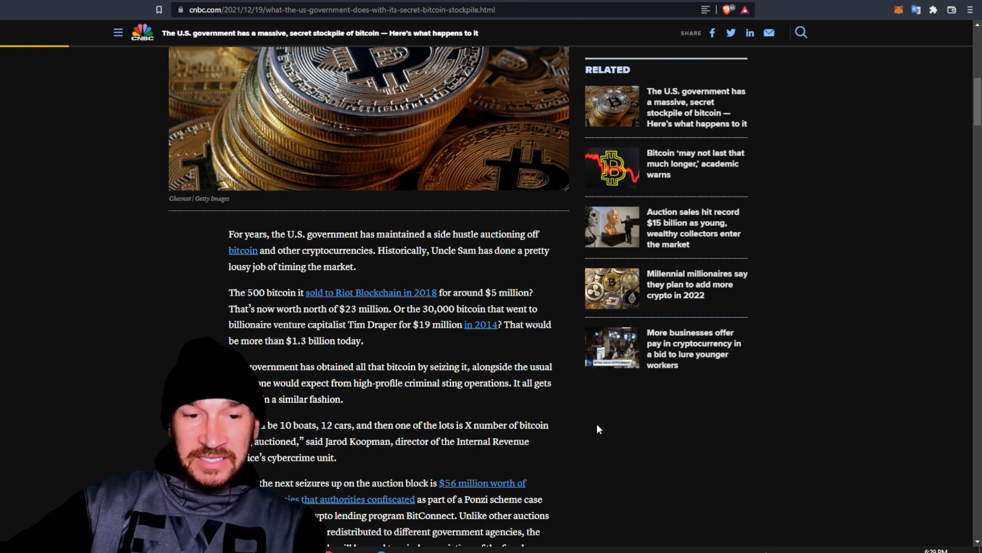
mouse_move(570, 444)
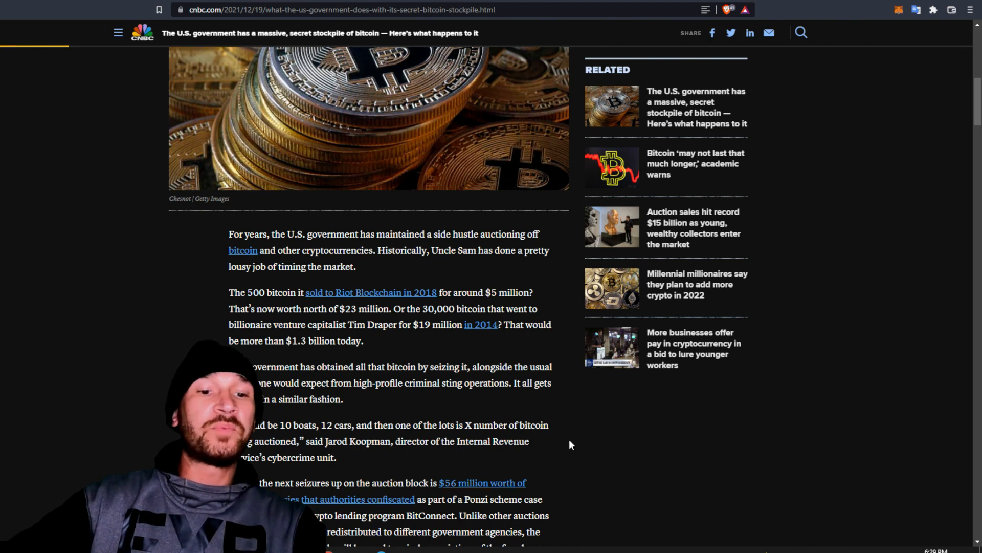
scroll("down", 3)
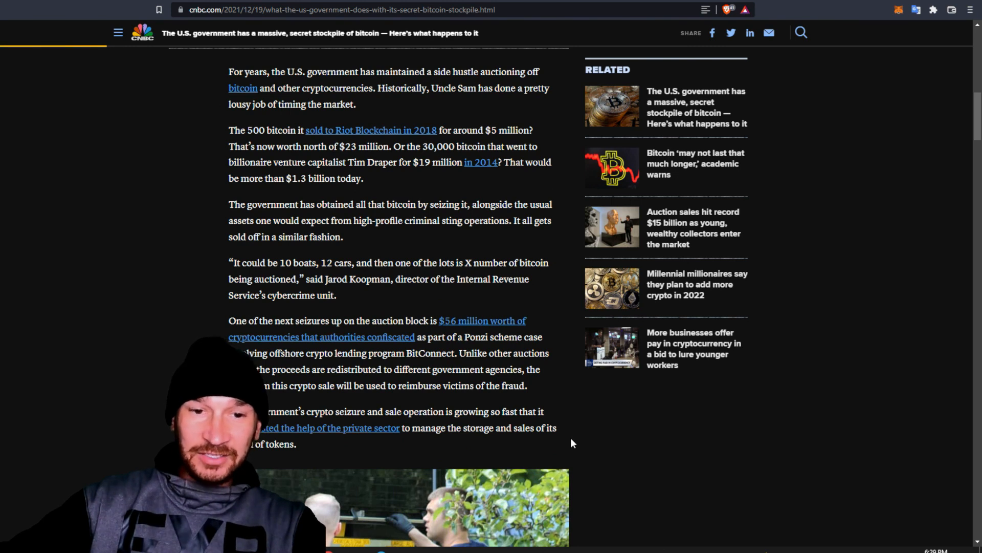
scroll("down", 3)
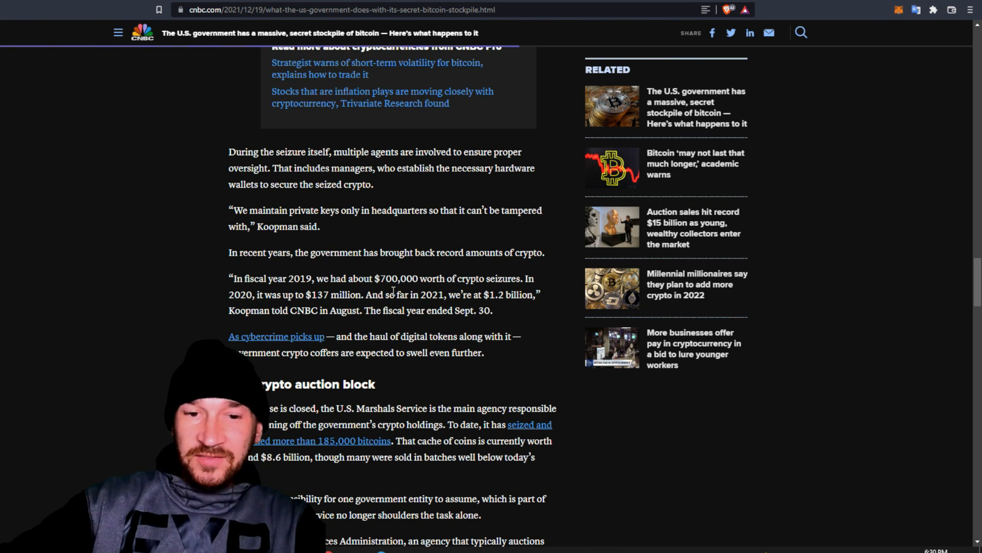
mouse_move(518, 308)
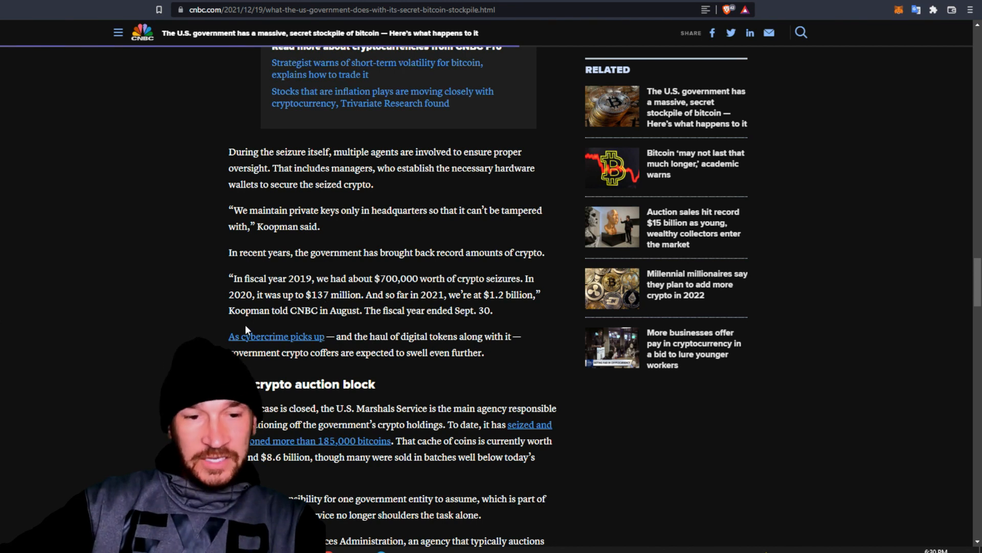
mouse_move(523, 368)
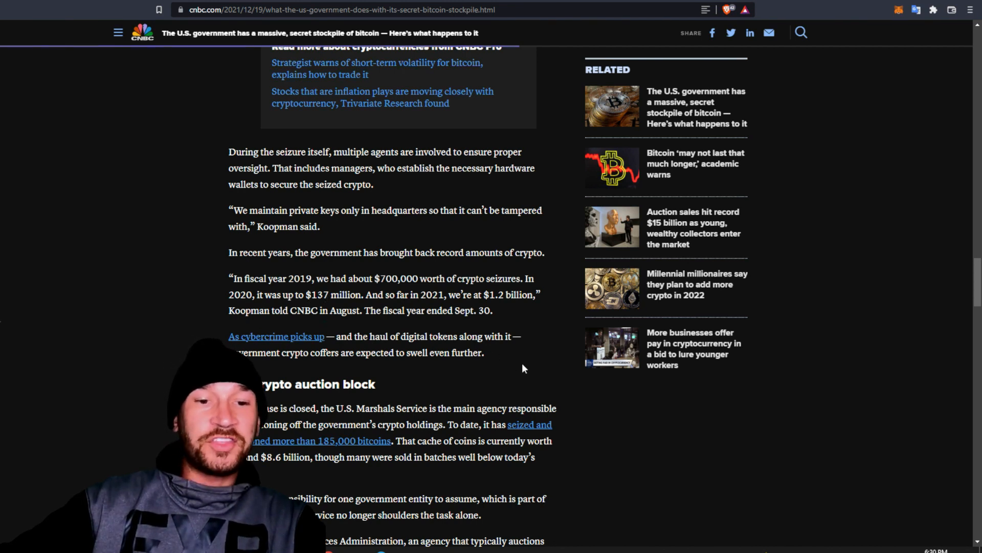
mouse_move(614, 327)
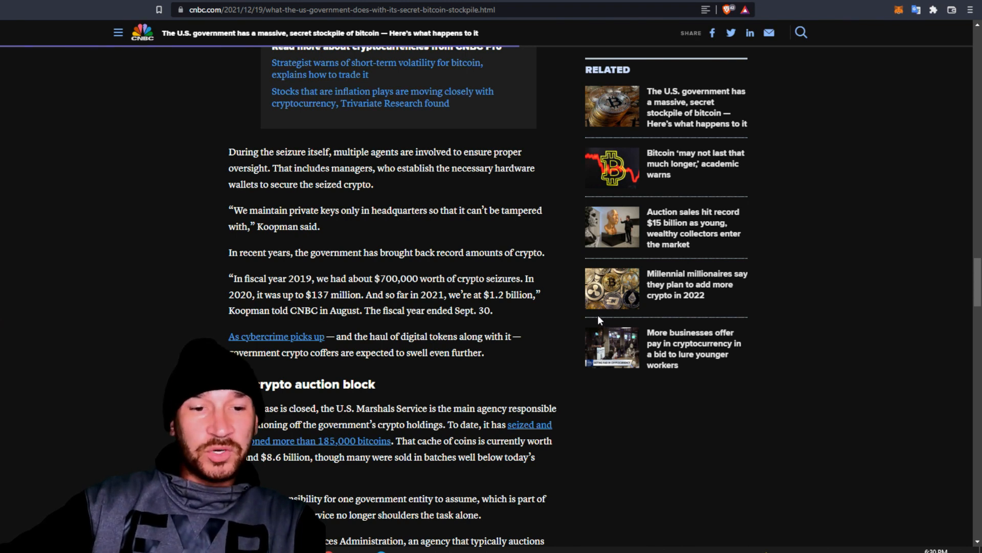
mouse_move(594, 311)
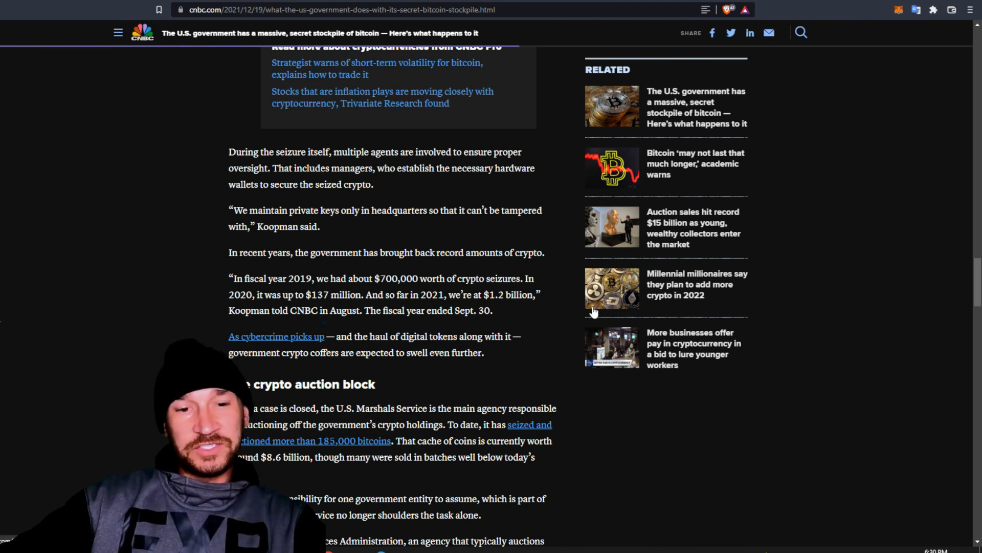
mouse_move(535, 319)
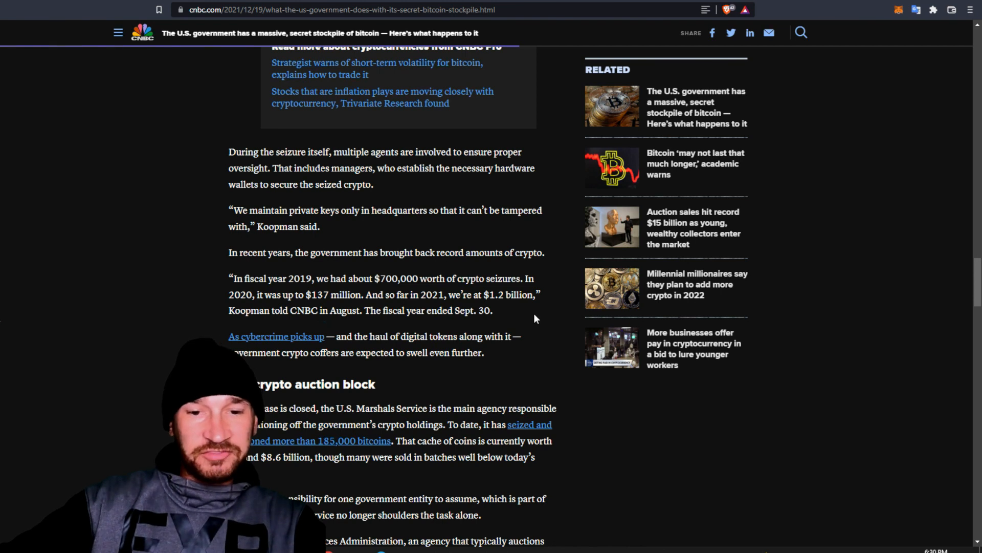
scroll("down", 3)
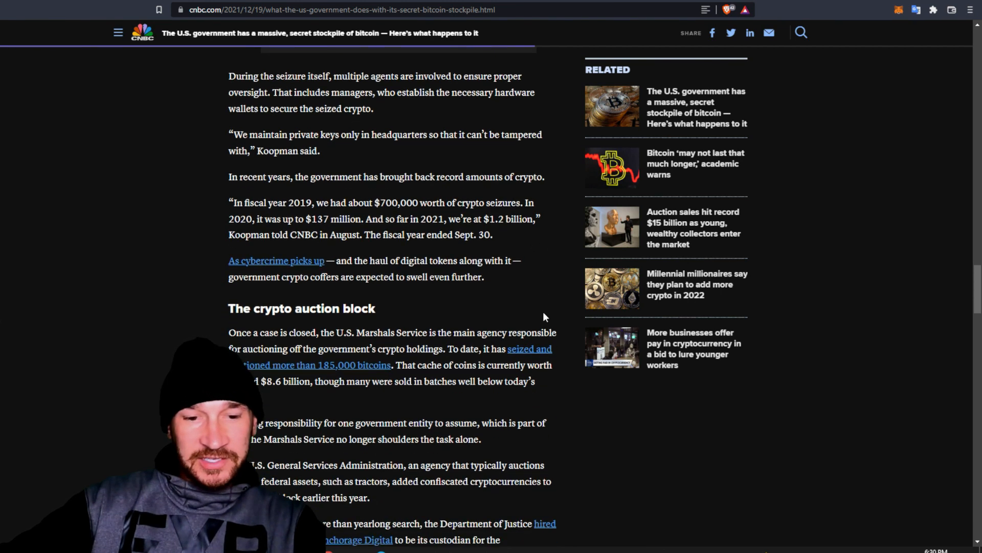
scroll("up", 3)
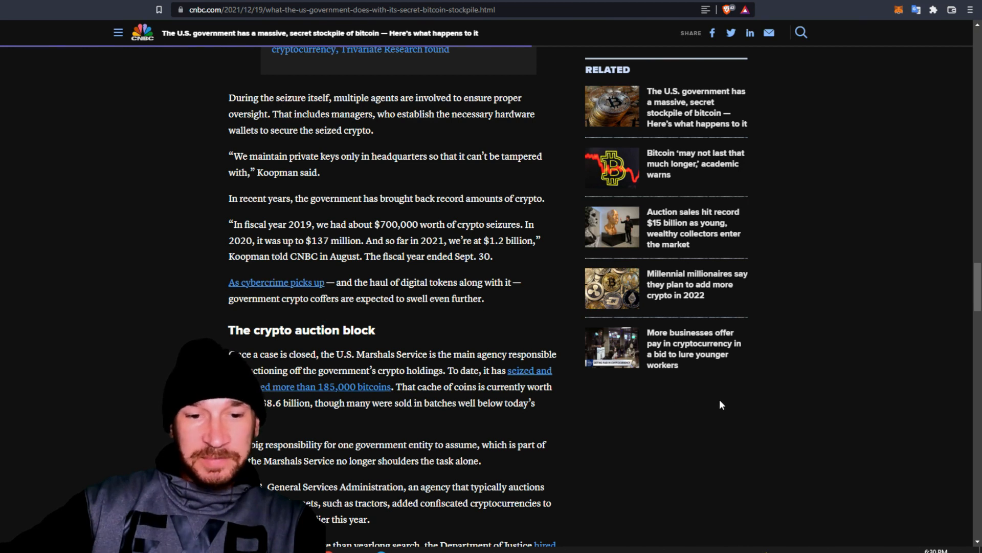
mouse_move(650, 402)
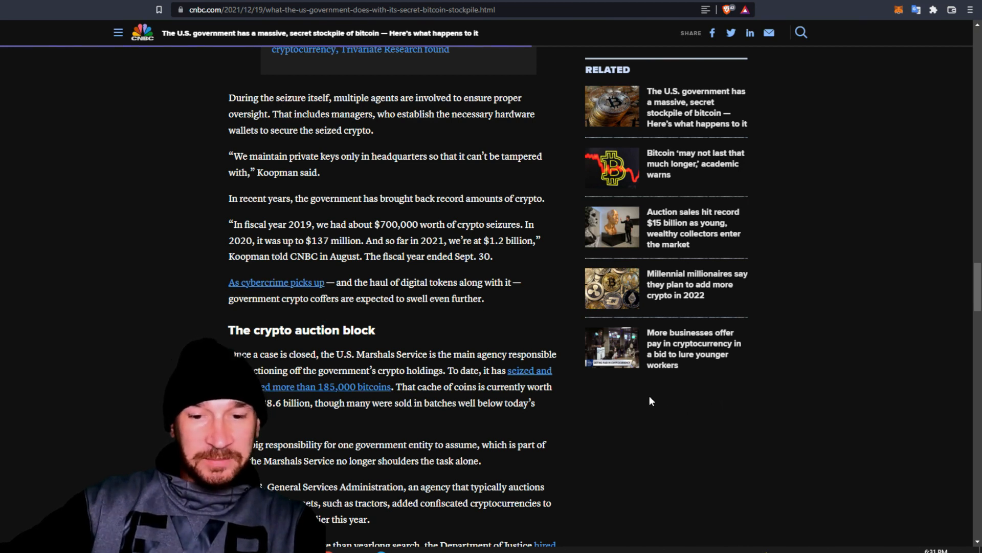
- Read past the auction block to the Marshals sale notice and 'Where the money goes'
scroll("down", 3)
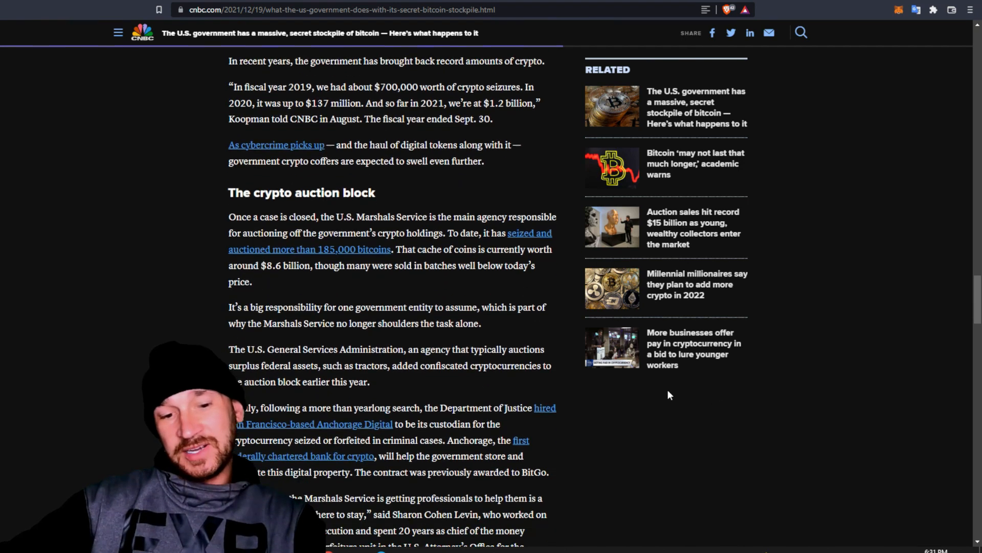
scroll("down", 3)
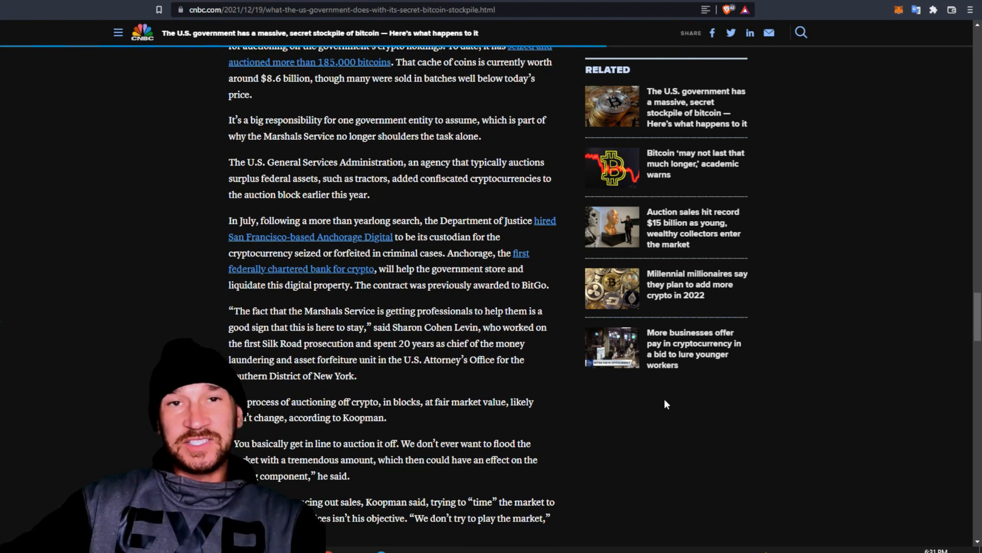
mouse_move(658, 406)
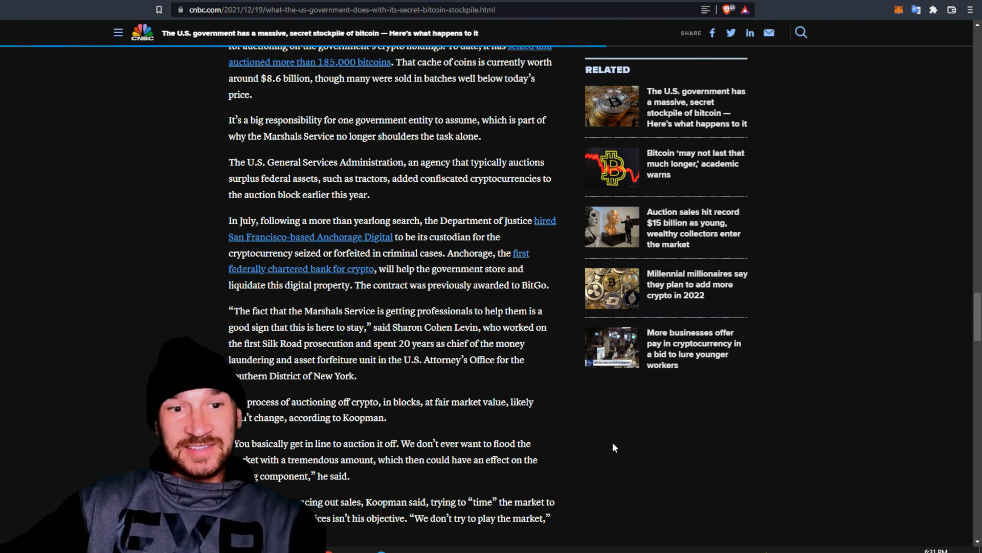
mouse_move(595, 436)
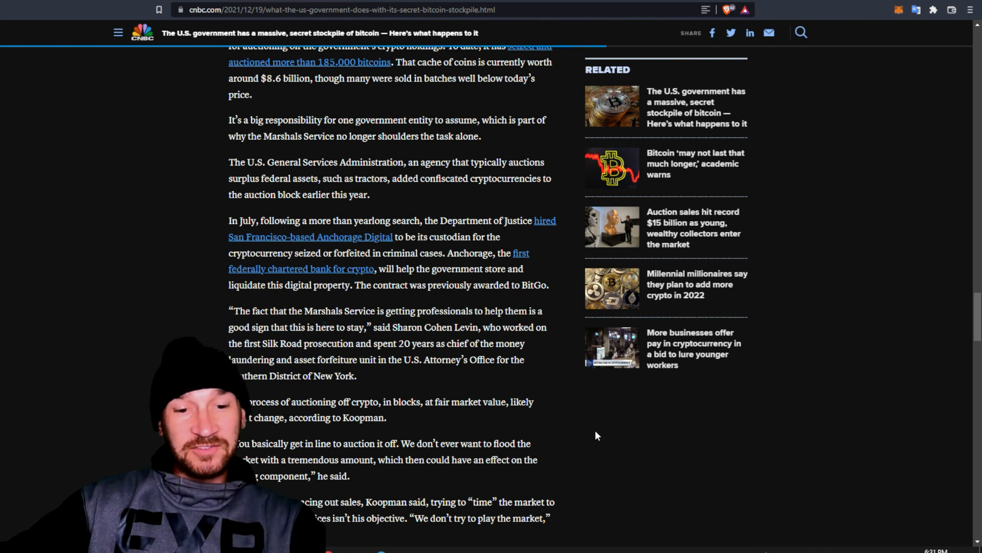
mouse_move(616, 493)
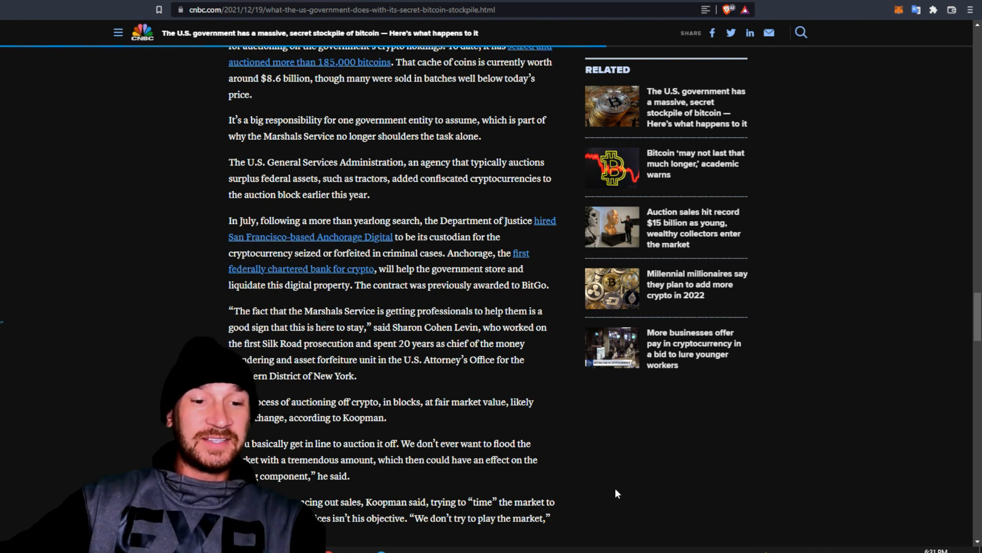
scroll("down", 3)
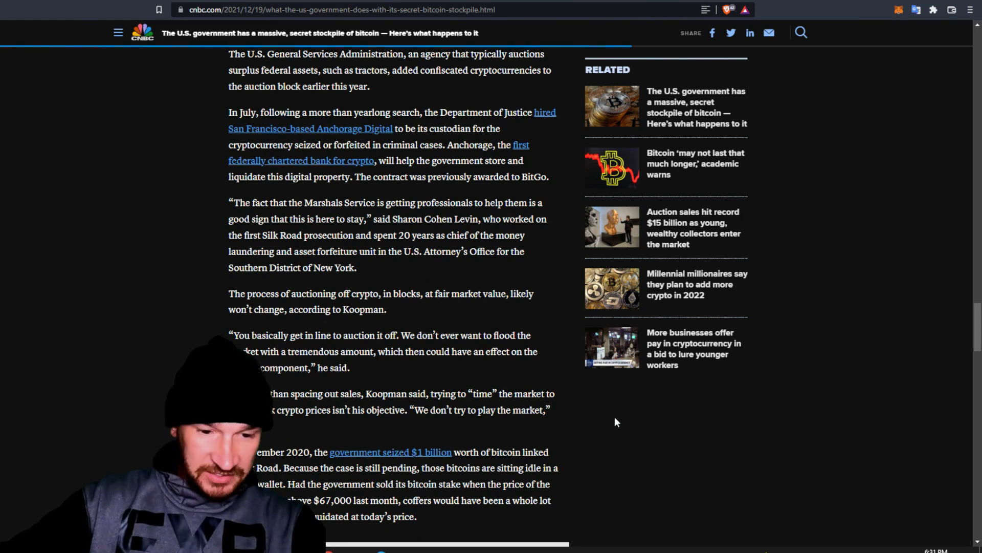
scroll("down", 3)
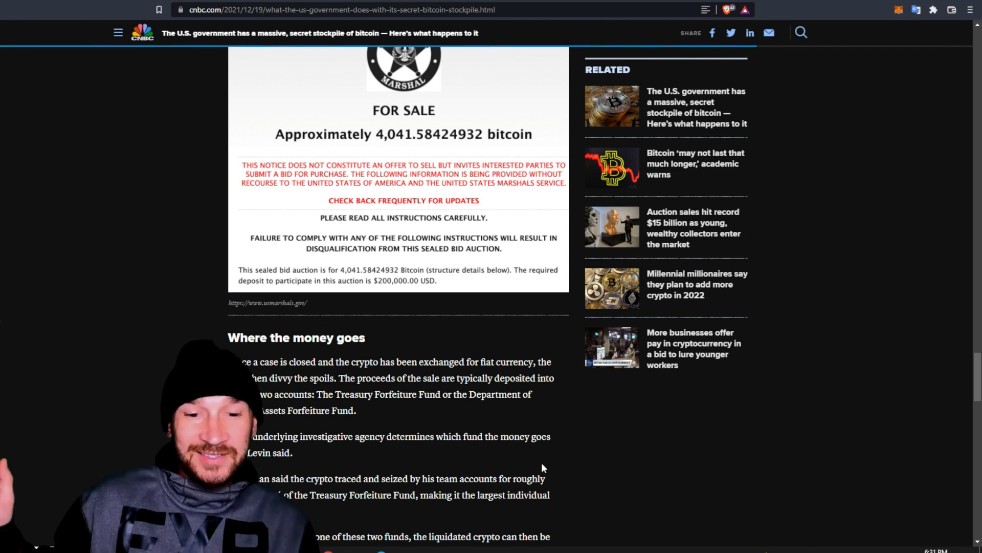
scroll("down", 3)
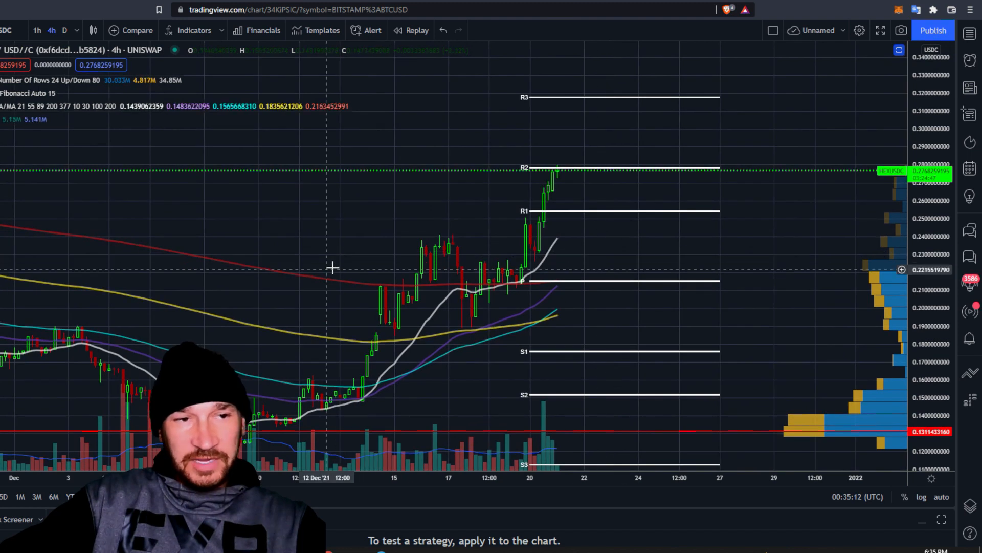
mouse_move(718, 174)
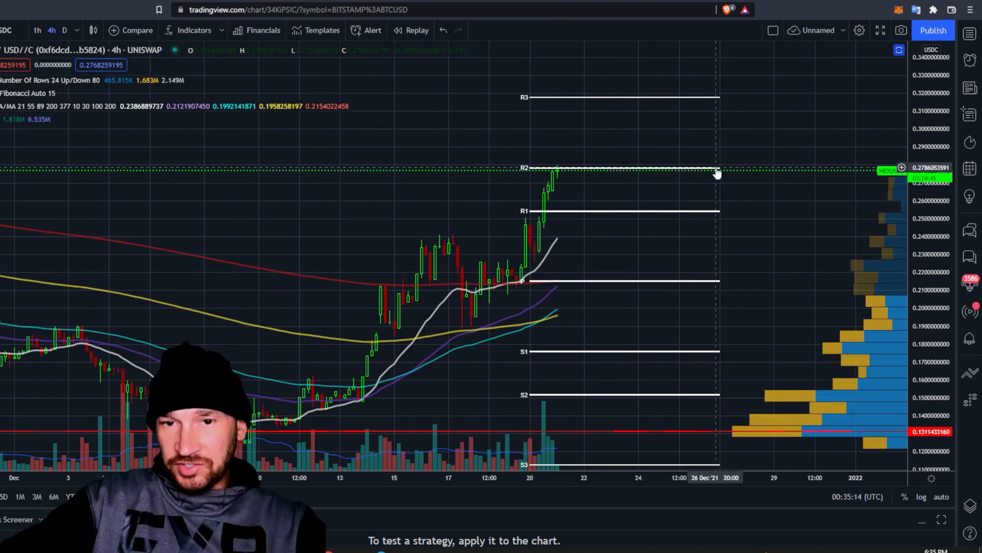
mouse_move(522, 223)
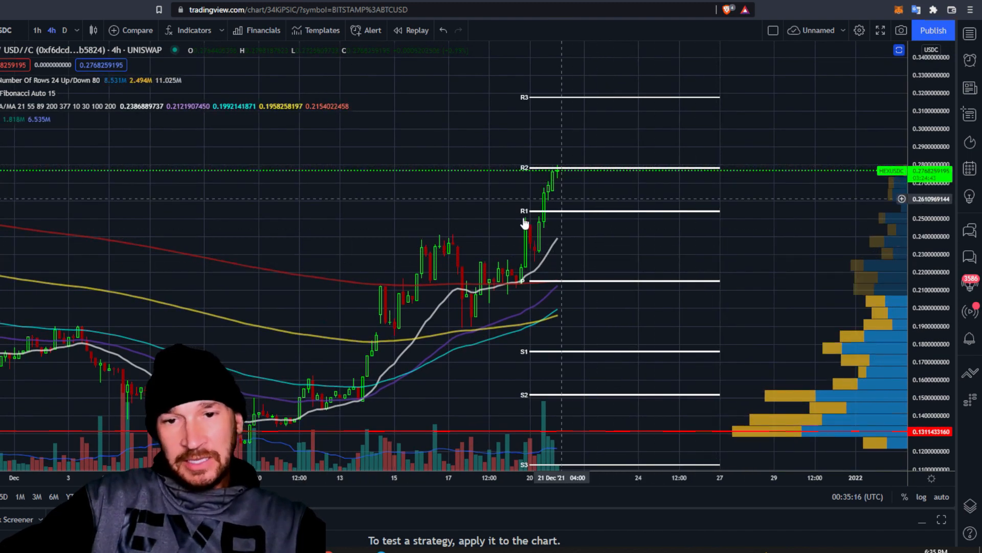
mouse_move(674, 149)
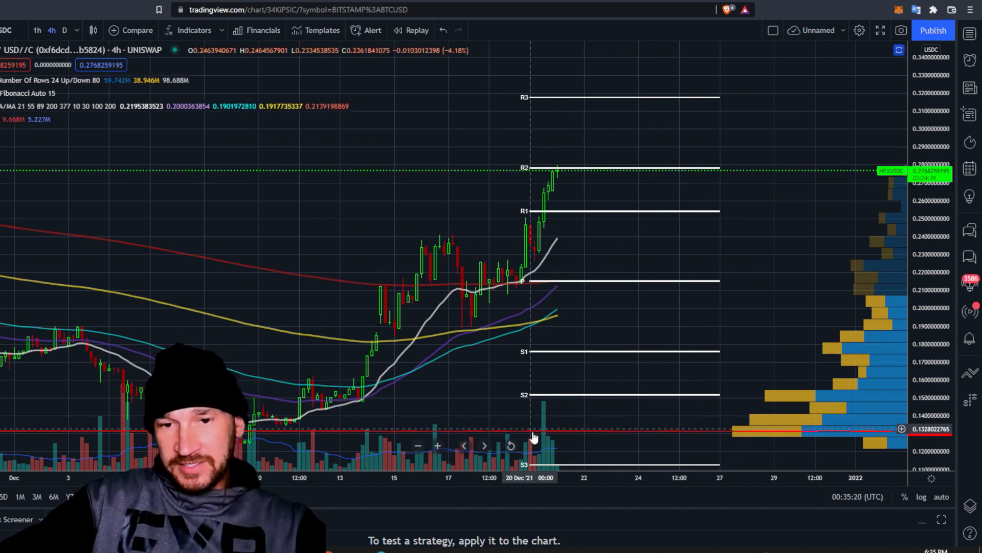
mouse_move(686, 216)
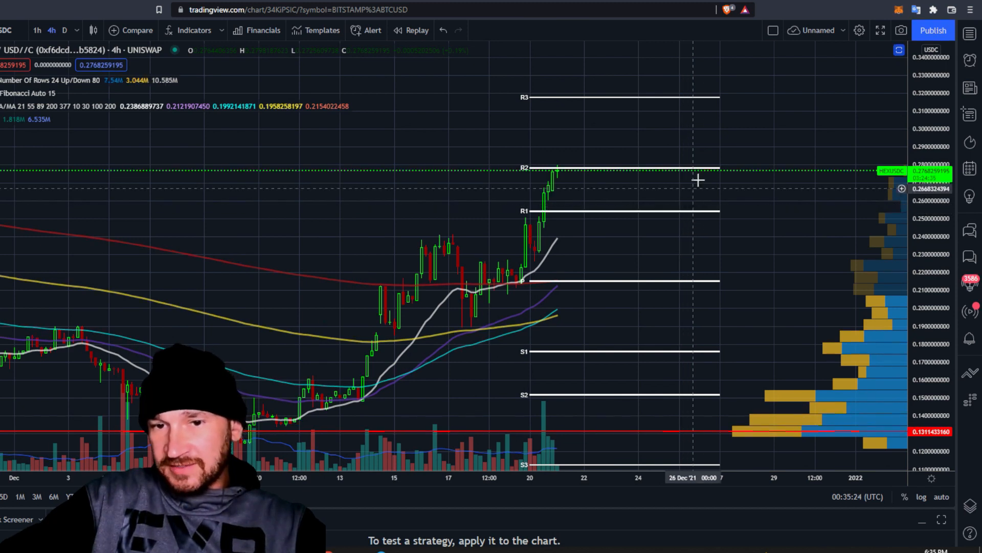
mouse_move(743, 212)
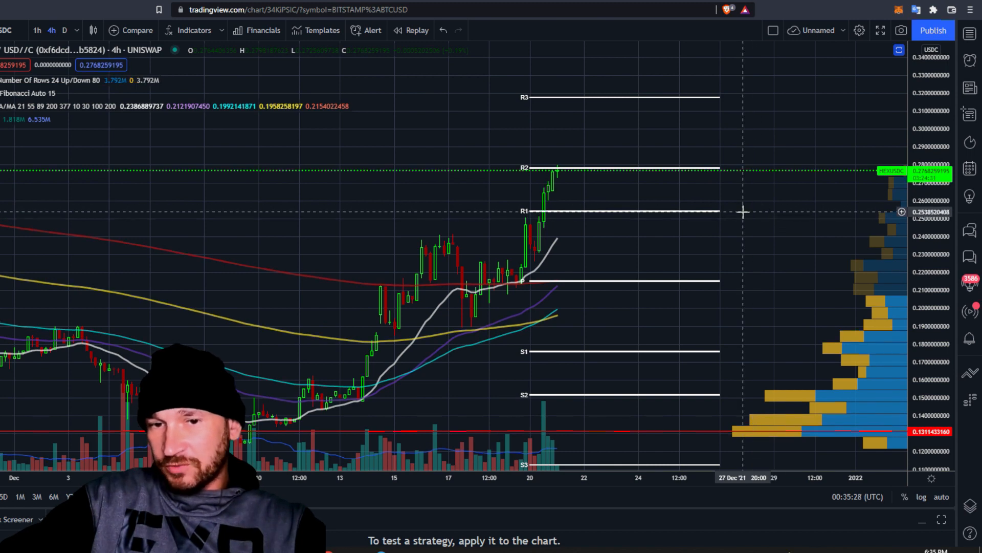
mouse_move(162, 217)
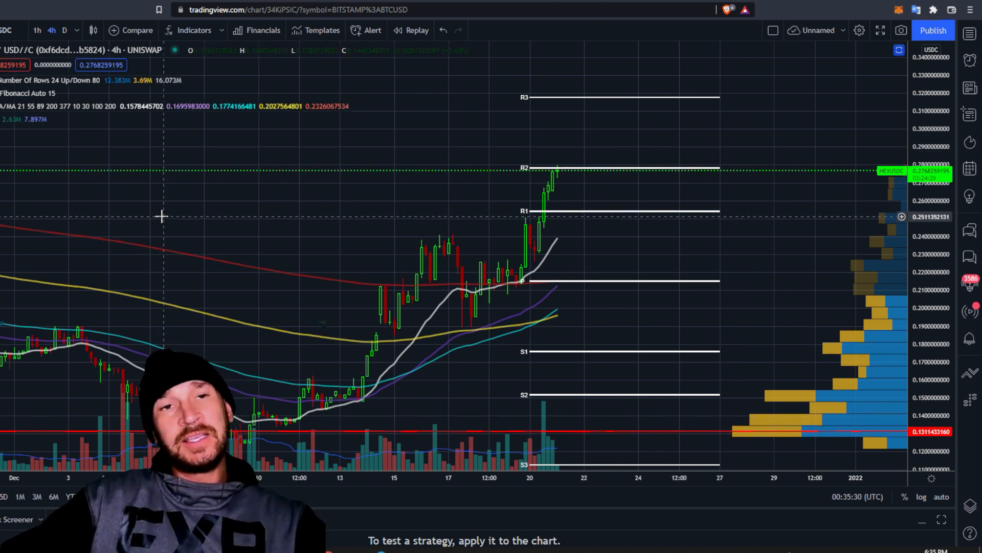
mouse_move(158, 227)
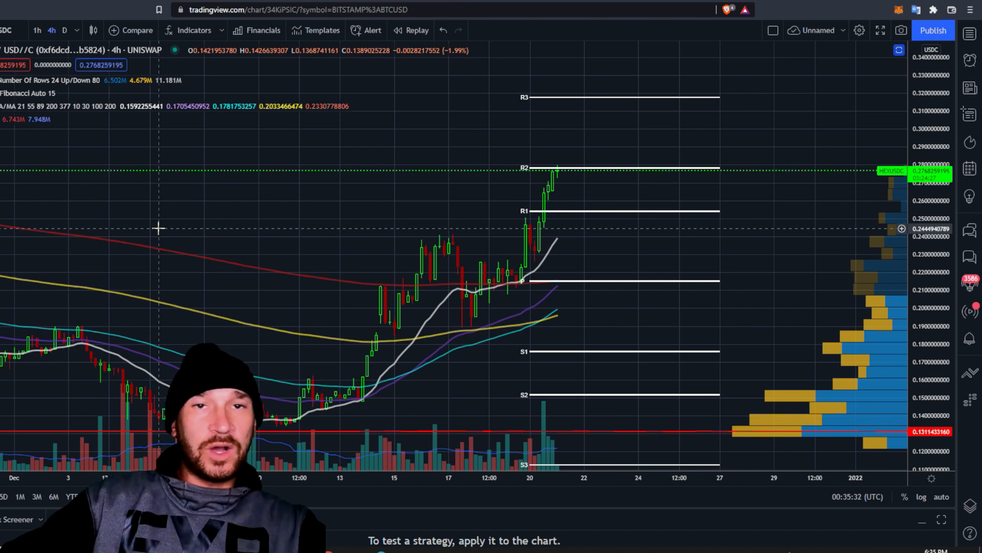